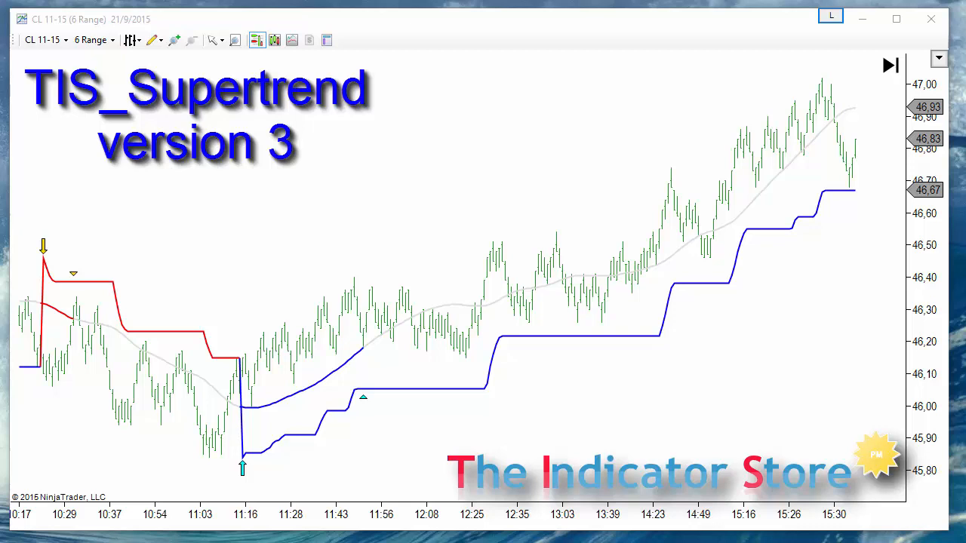
mouse_move(408, 188)
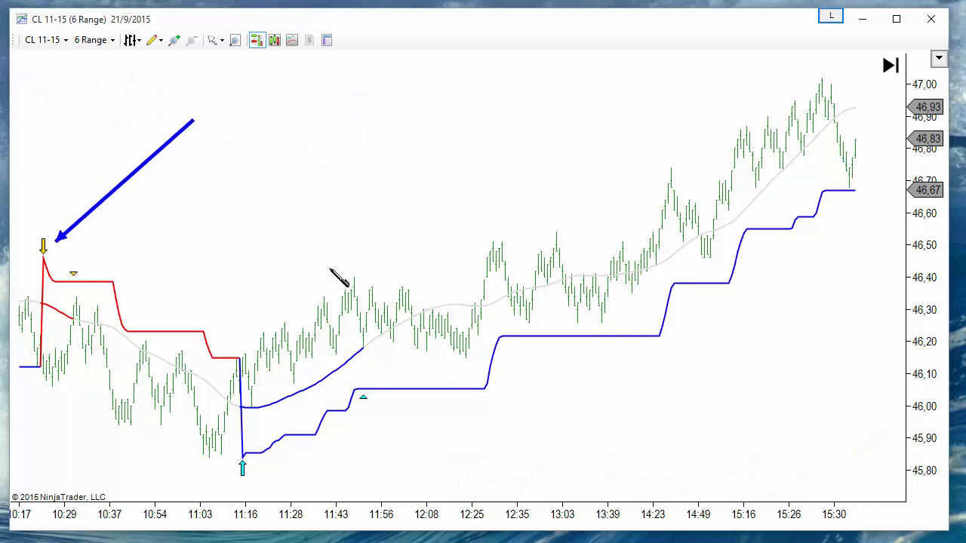
Step: Draw three arrows: to the cyan 11:16 trend-change arrow, the red-line pullback, and the blue-curve pullback
left_click_drag(203, 128, 234, 452)
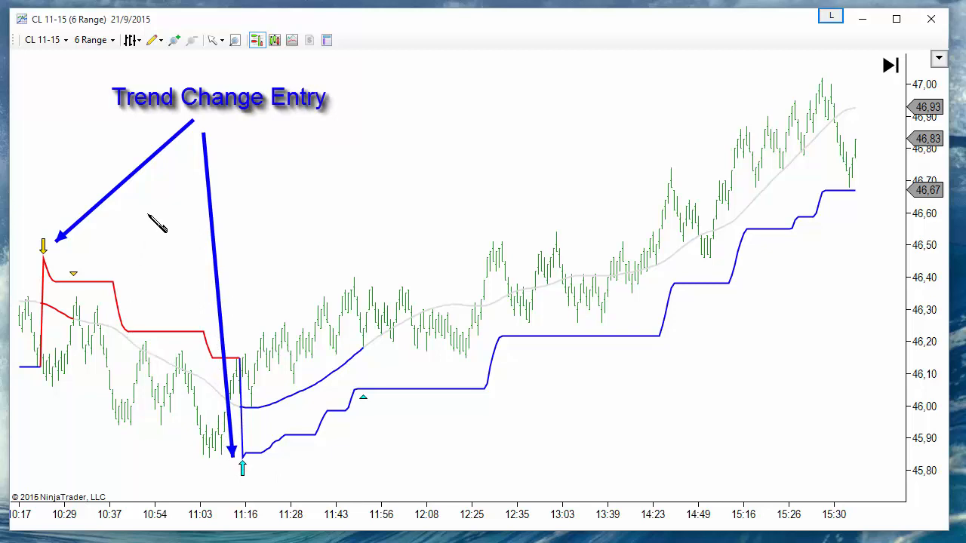
left_click_drag(148, 219, 79, 317)
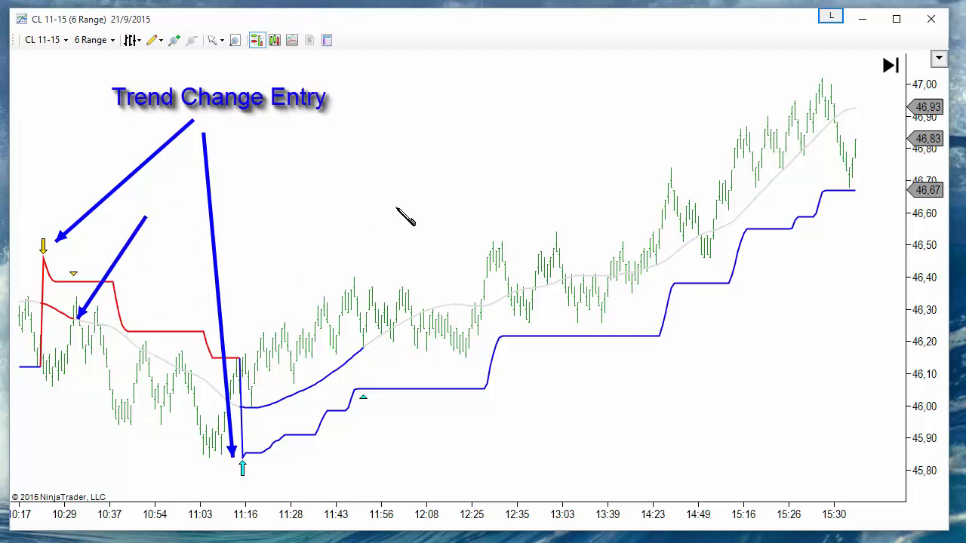
left_click_drag(148, 216, 334, 332)
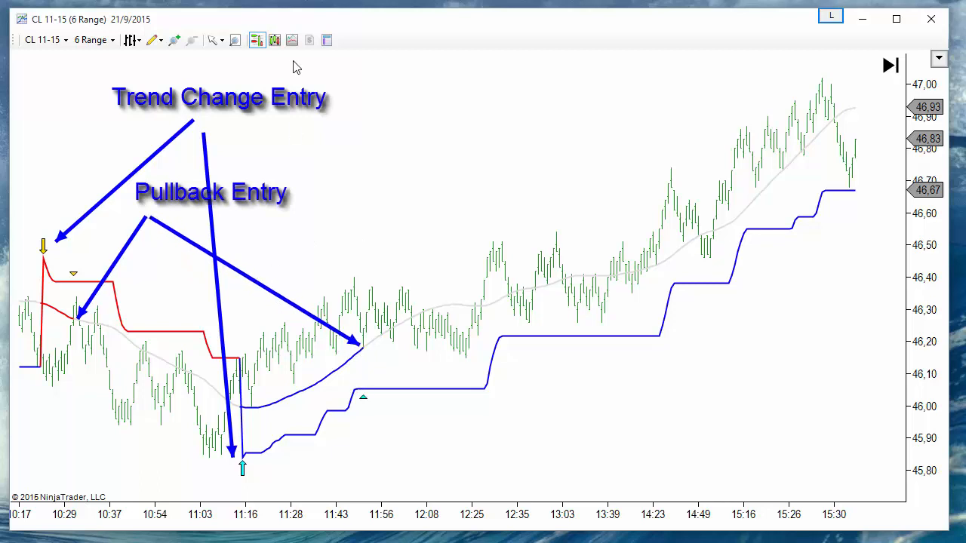
mouse_move(296, 226)
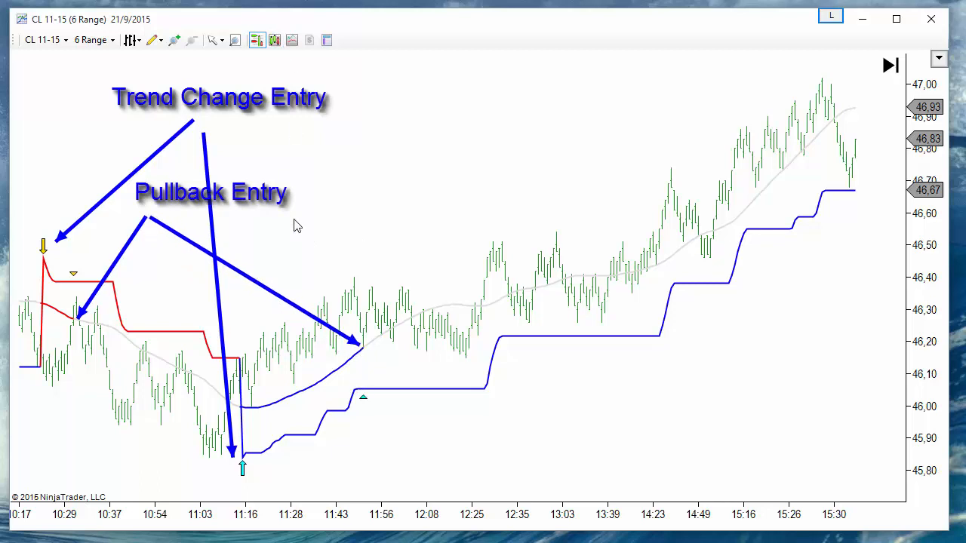
mouse_move(66, 275)
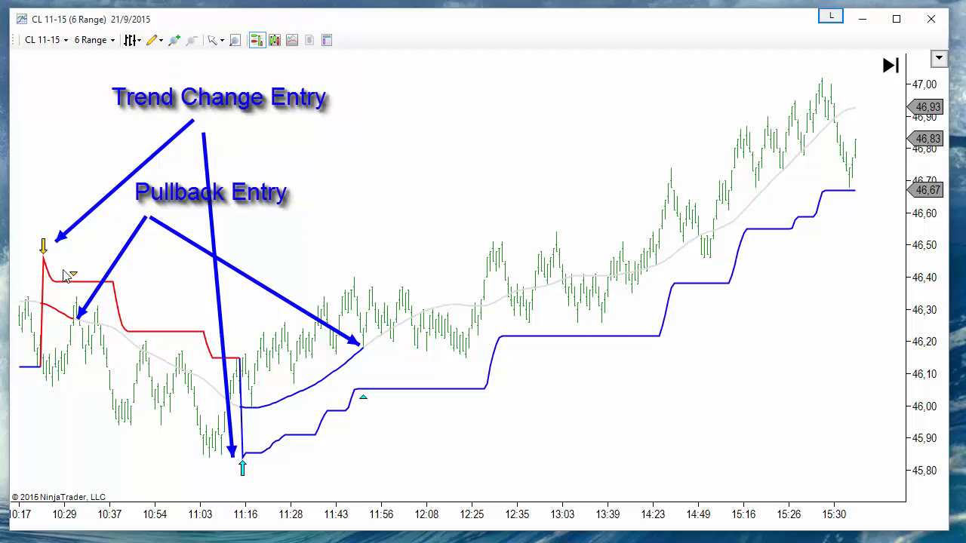
mouse_move(362, 396)
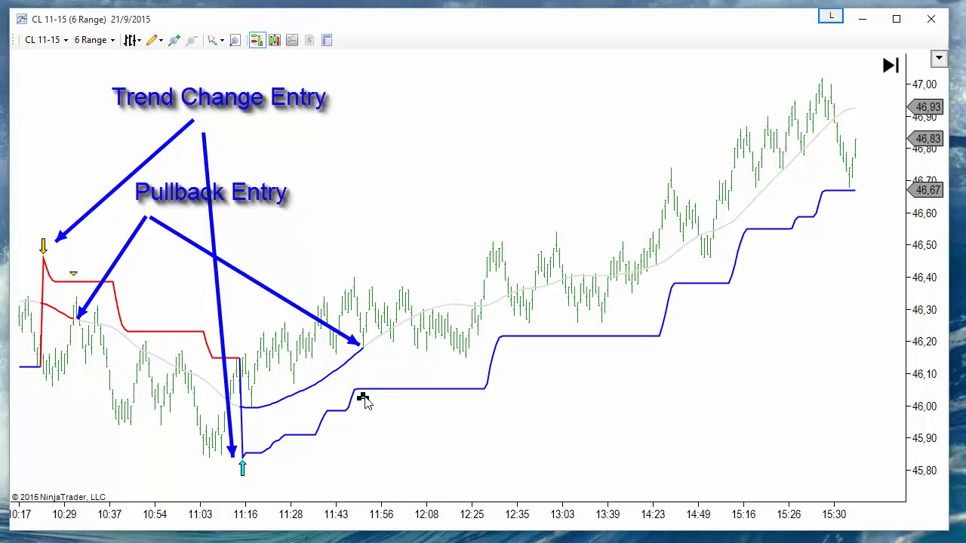
mouse_move(53, 257)
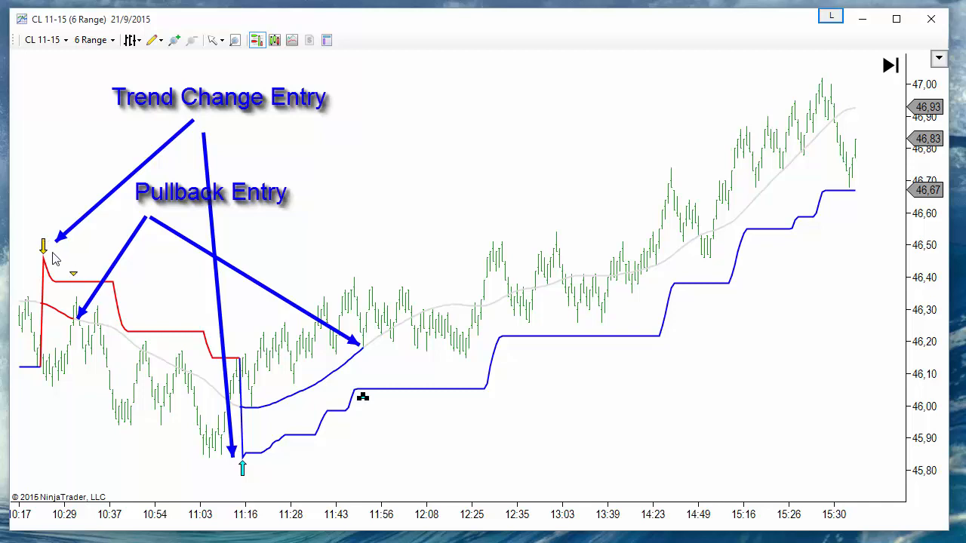
mouse_move(245, 474)
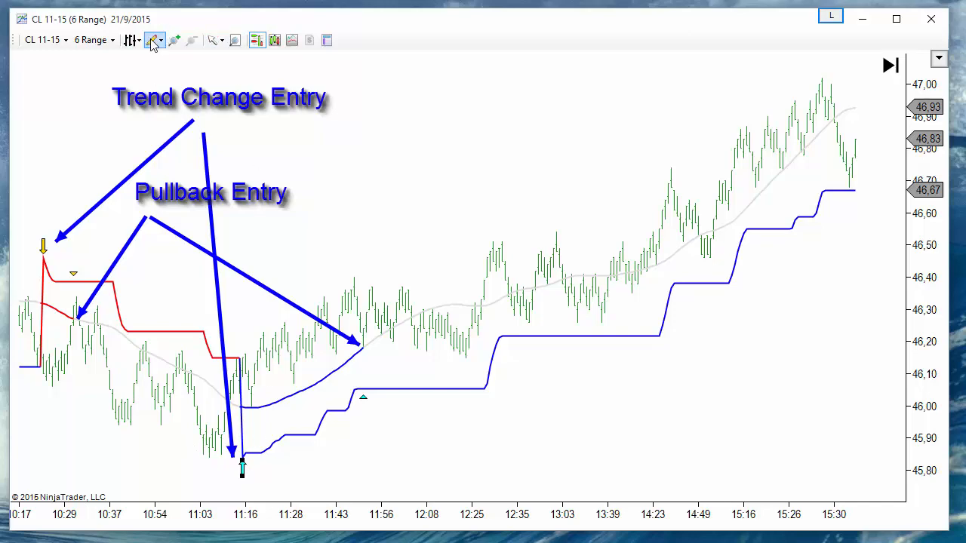
Step: Remove all drawn annotation arrows via Remove Drawing Objects with Select All
left_click(154, 40)
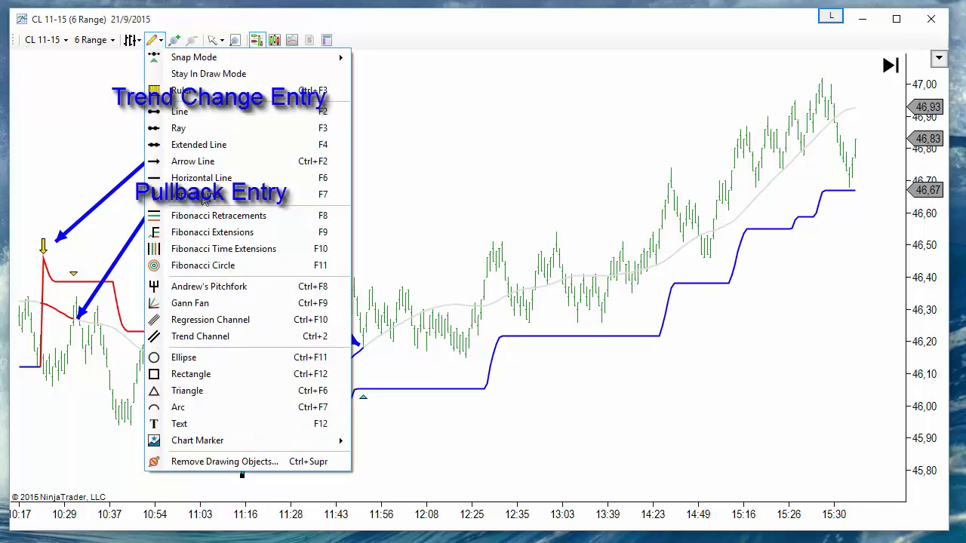
left_click(224, 461)
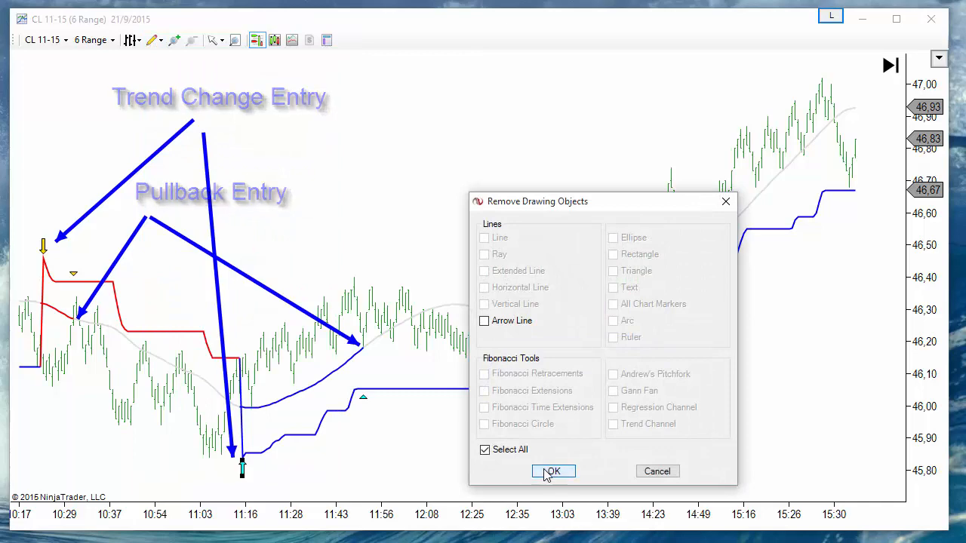
left_click(553, 471)
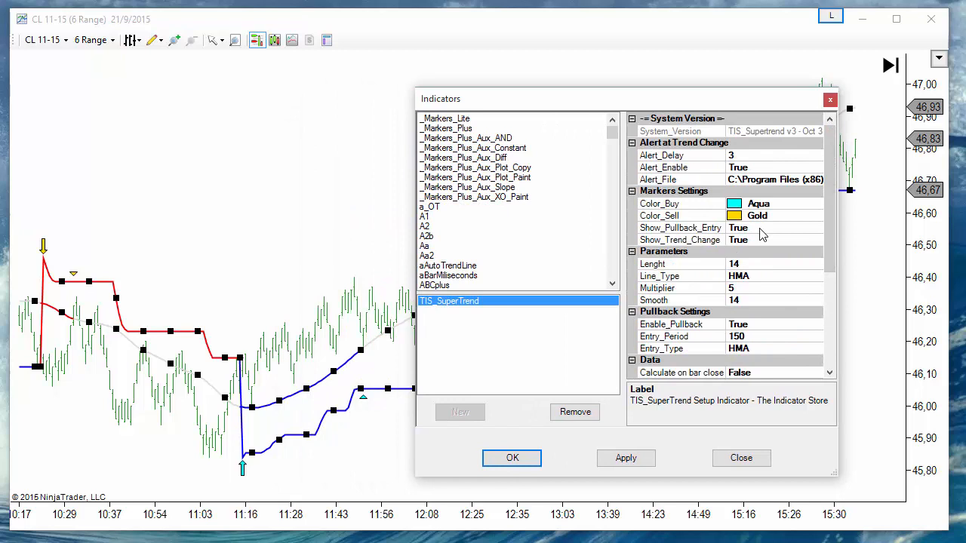
Step: Toggle TIS_SuperTrend's Show_Pullback_Entry setting in the Indicators dialog
left_click(679, 239)
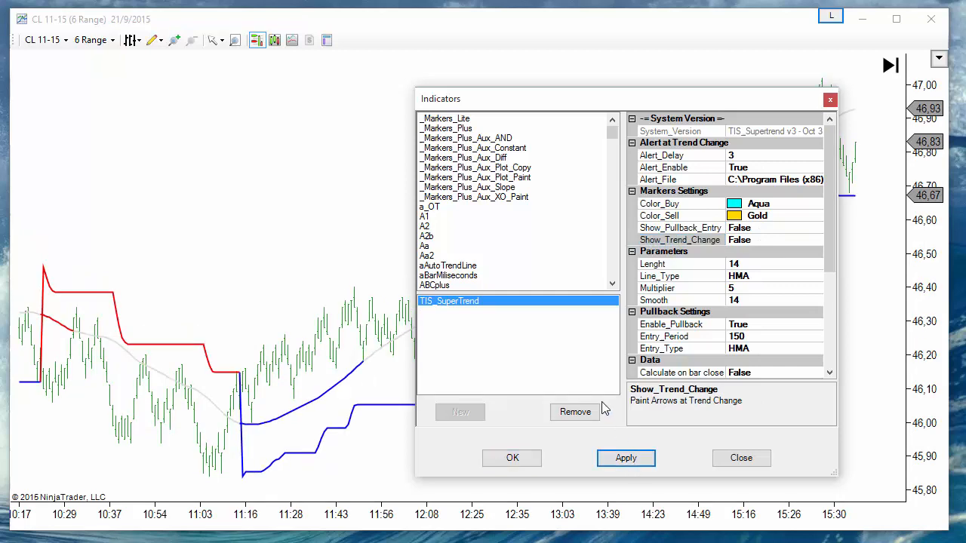
mouse_move(214, 290)
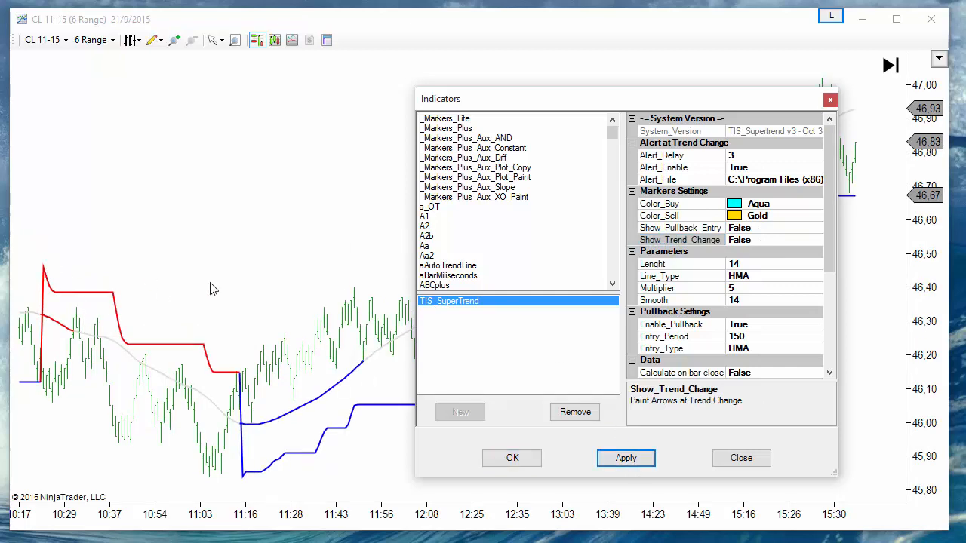
mouse_move(758, 240)
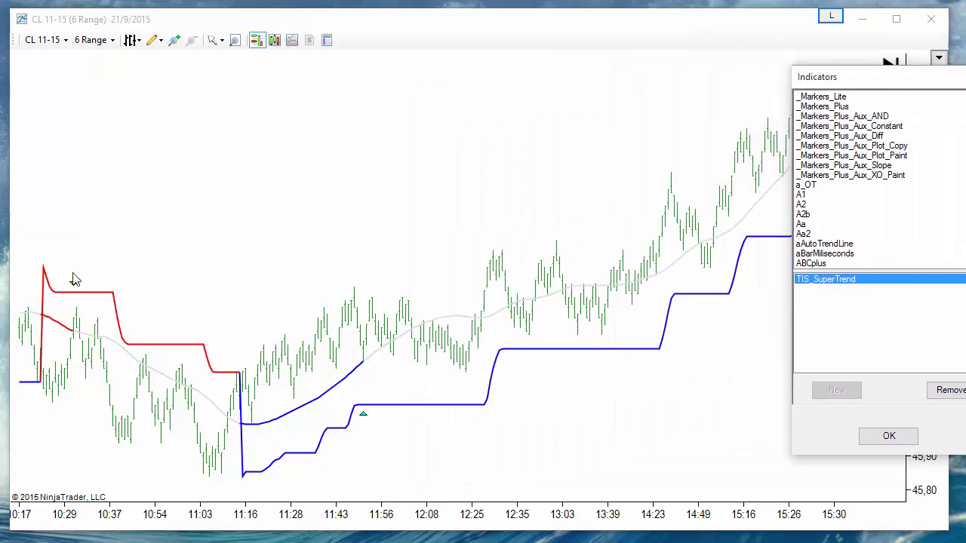
mouse_move(82, 291)
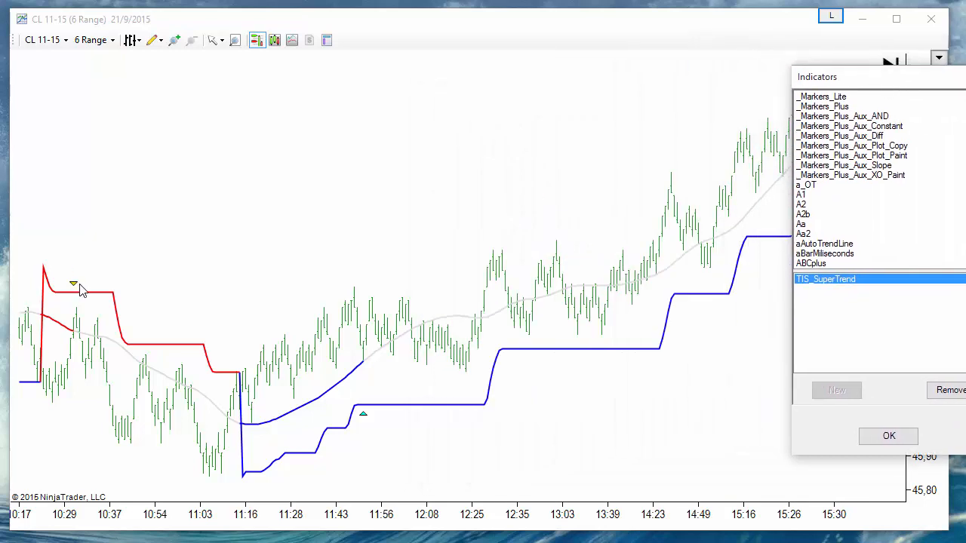
mouse_move(123, 347)
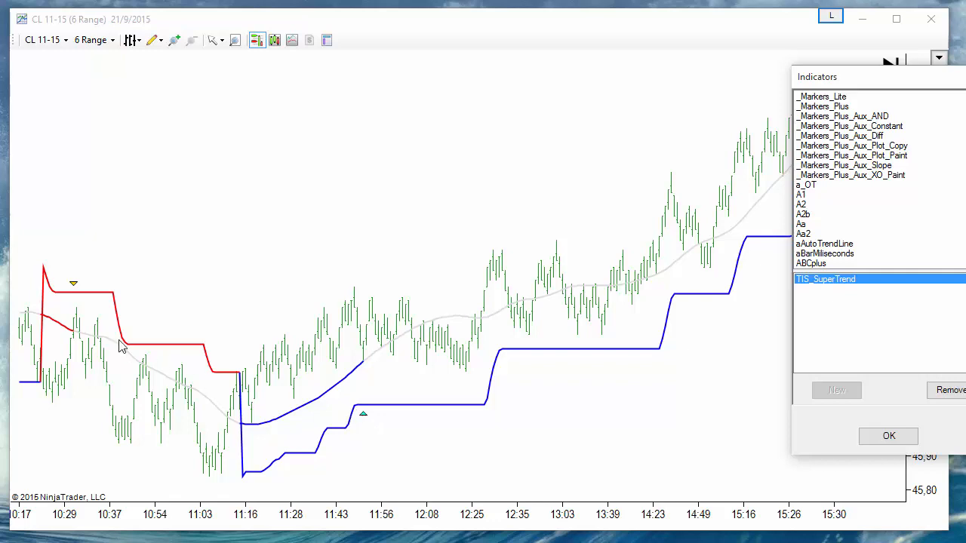
mouse_move(75, 297)
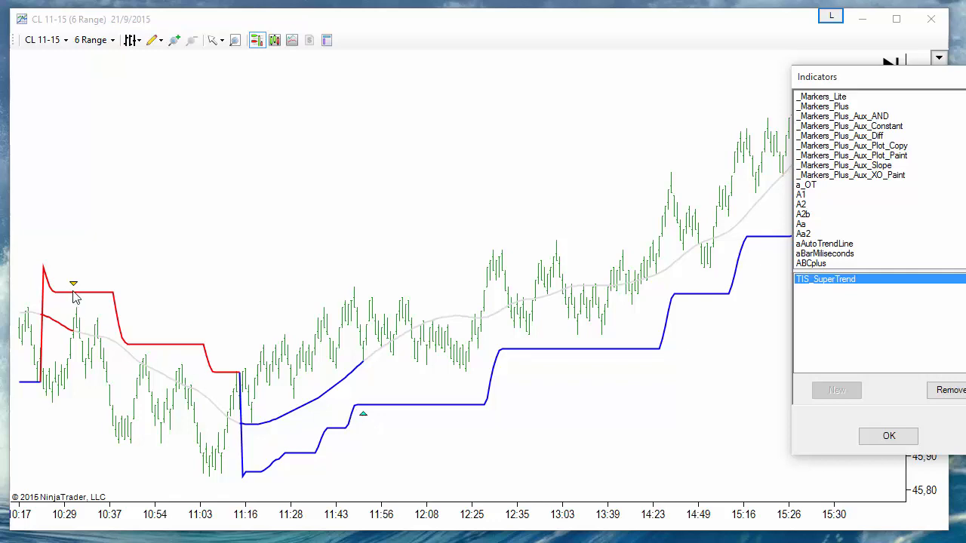
mouse_move(76, 289)
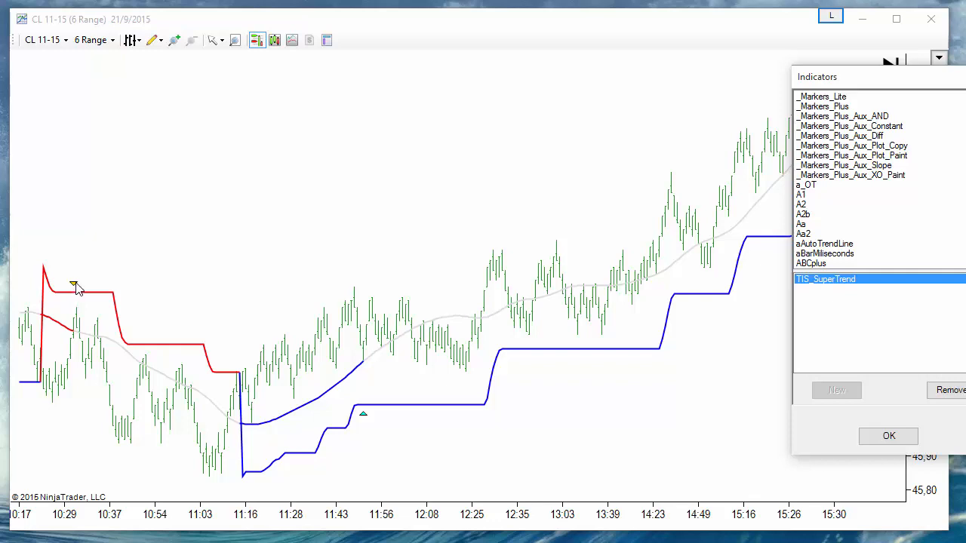
mouse_move(73, 337)
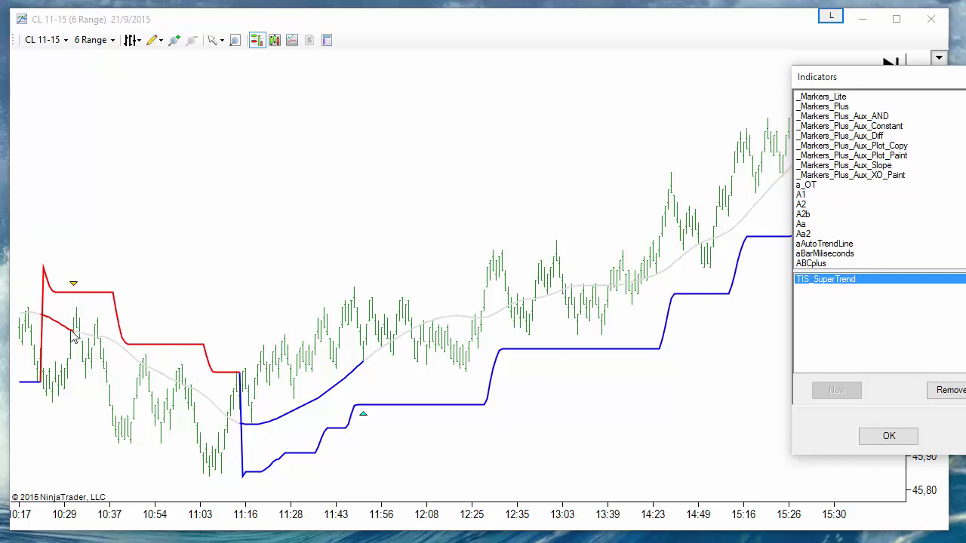
mouse_move(71, 292)
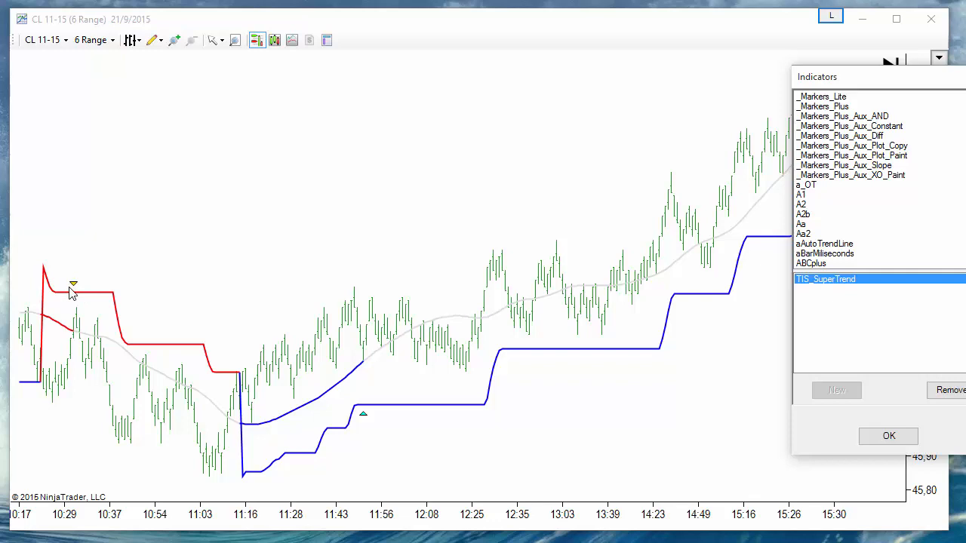
mouse_move(366, 413)
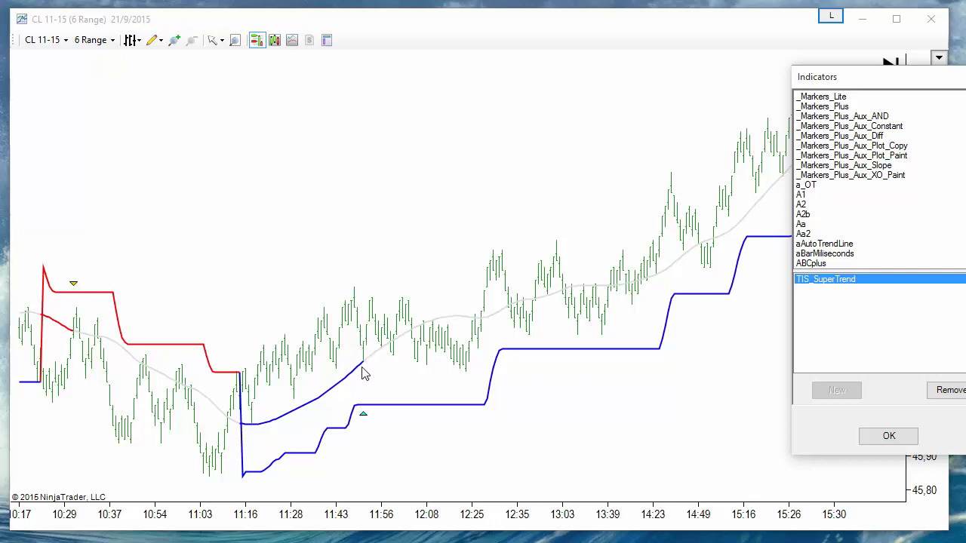
mouse_move(368, 369)
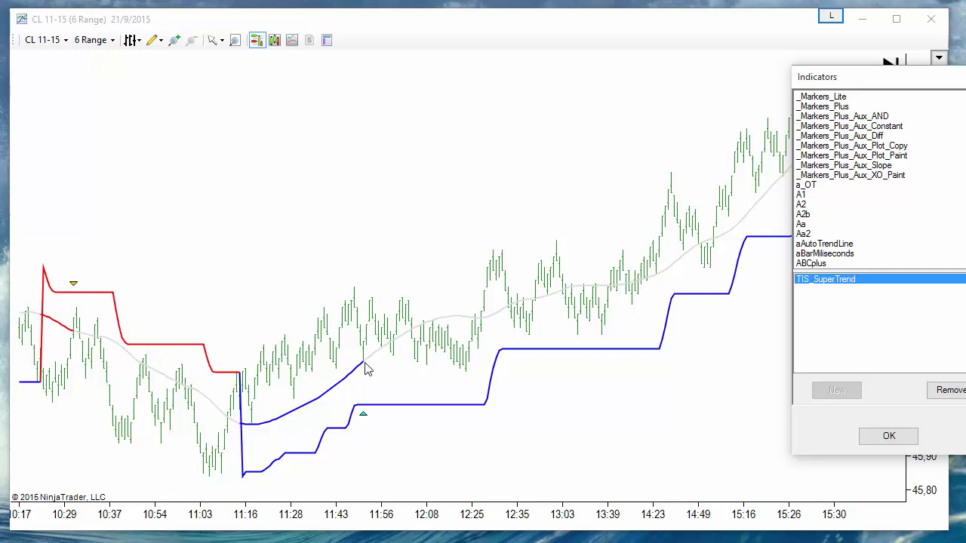
mouse_move(364, 420)
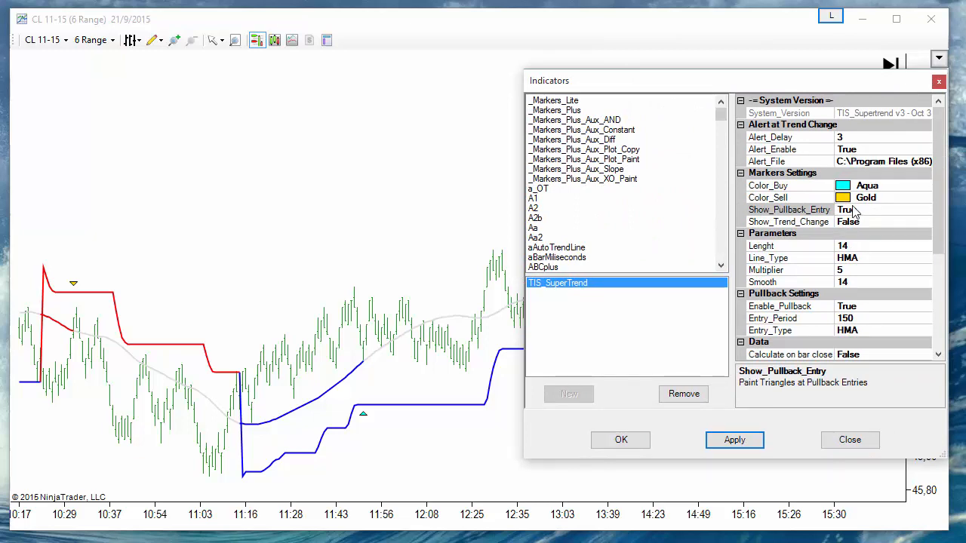
Step: Edit Show_Pullback_Entry, set Show_Trend_Change to True, and apply the TIS_SuperTrend settings
left_click(788, 210)
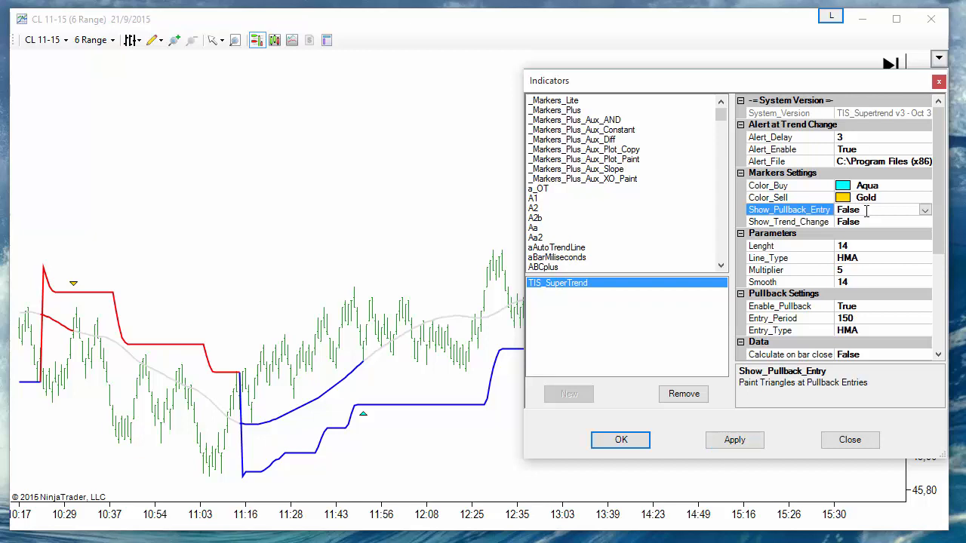
left_click(789, 221)
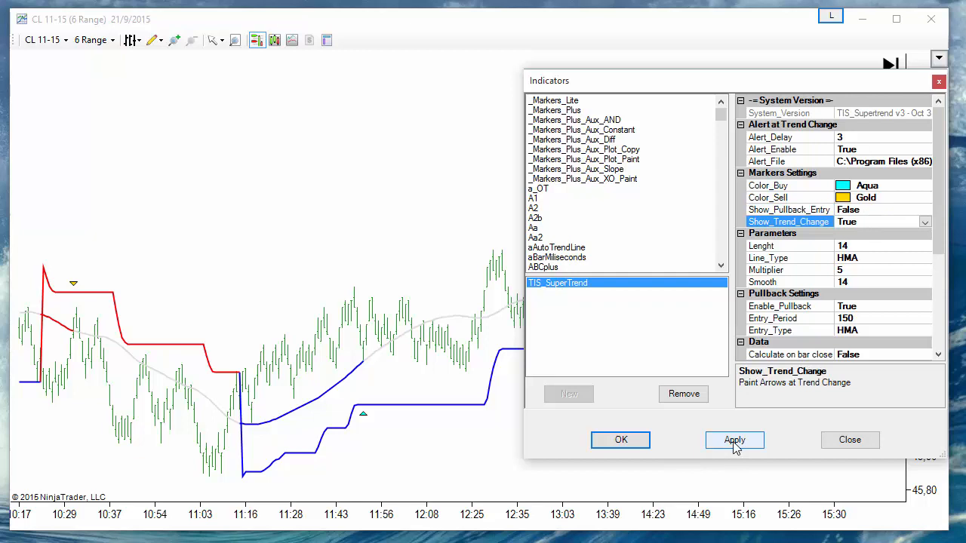
left_click(733, 440)
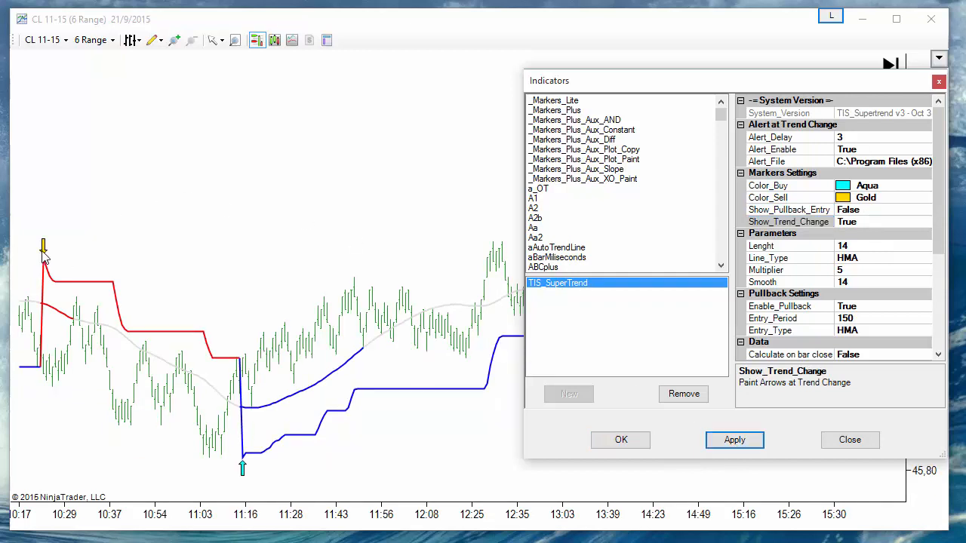
mouse_move(53, 295)
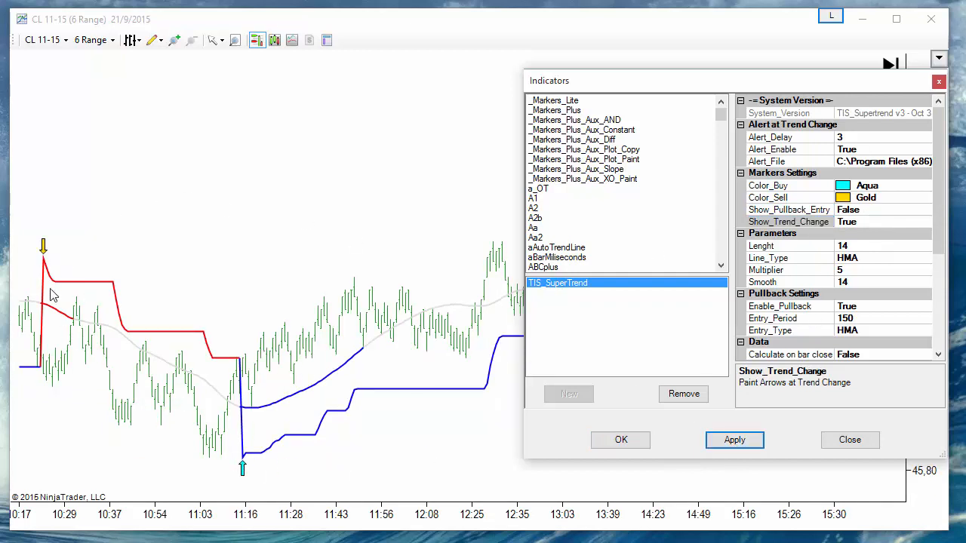
mouse_move(313, 385)
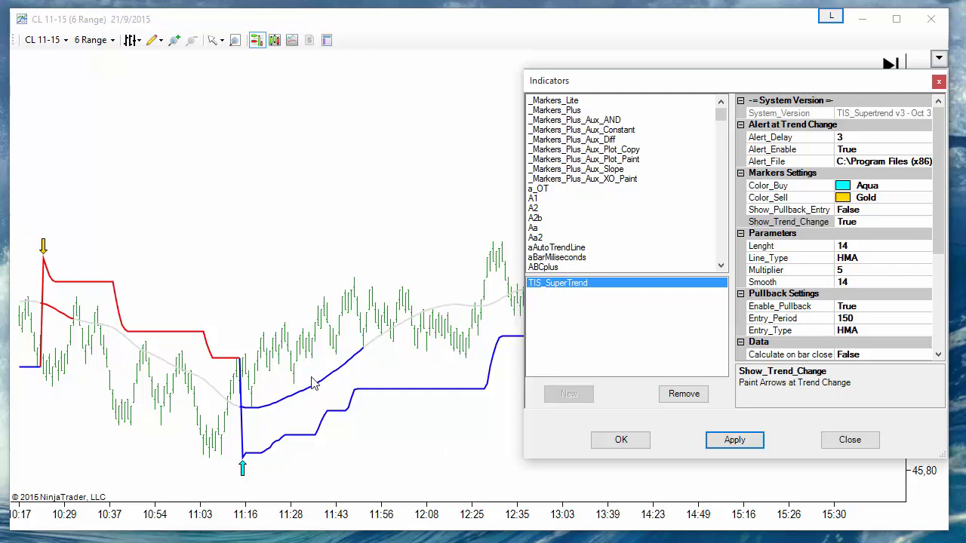
mouse_move(796, 305)
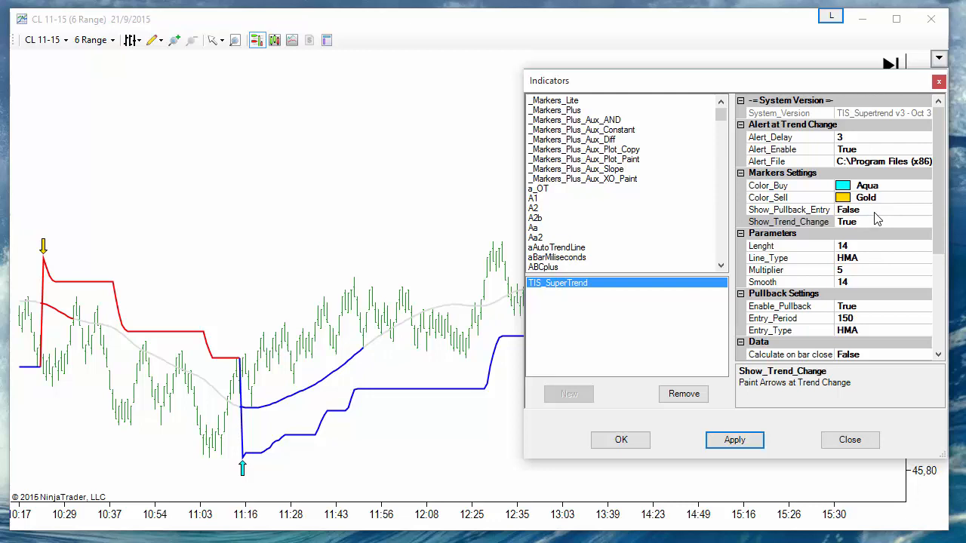
mouse_move(864, 309)
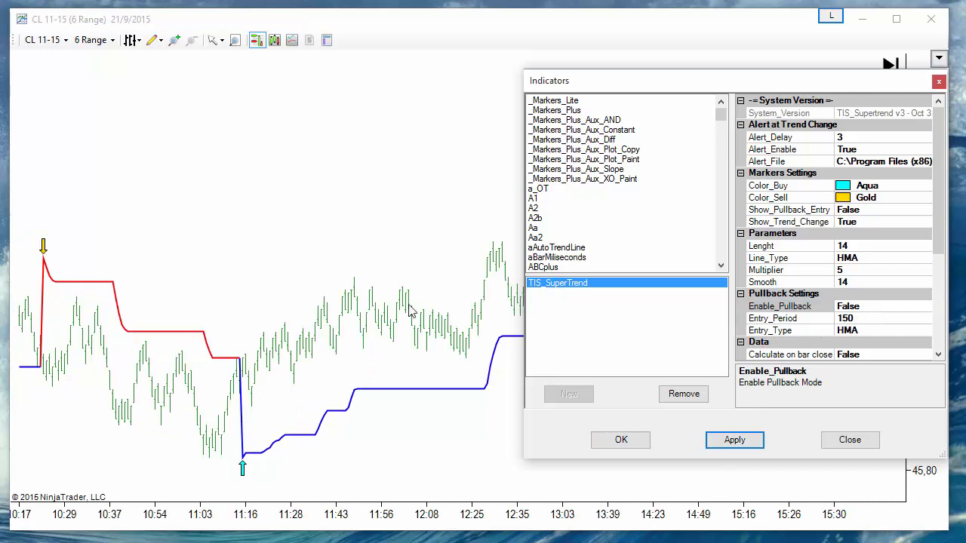
mouse_move(270, 430)
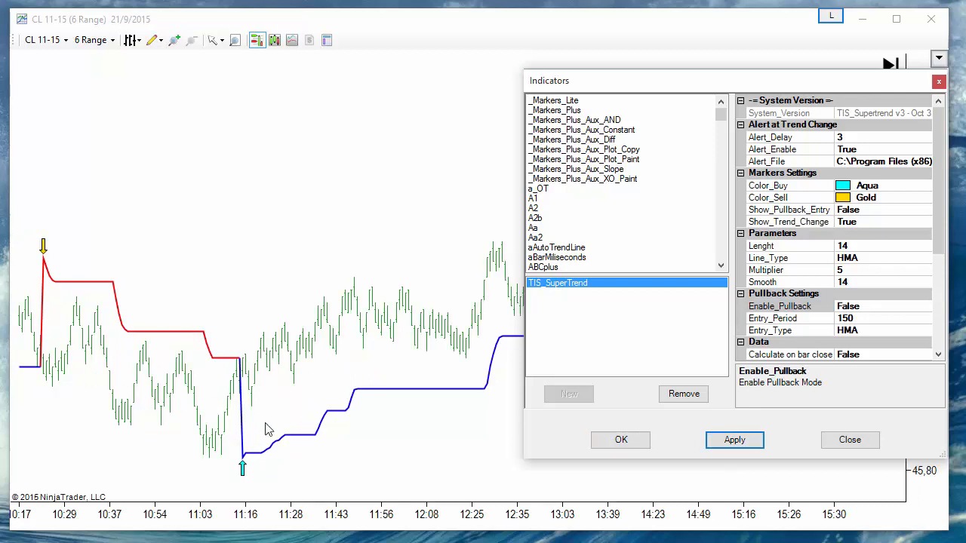
mouse_move(270, 455)
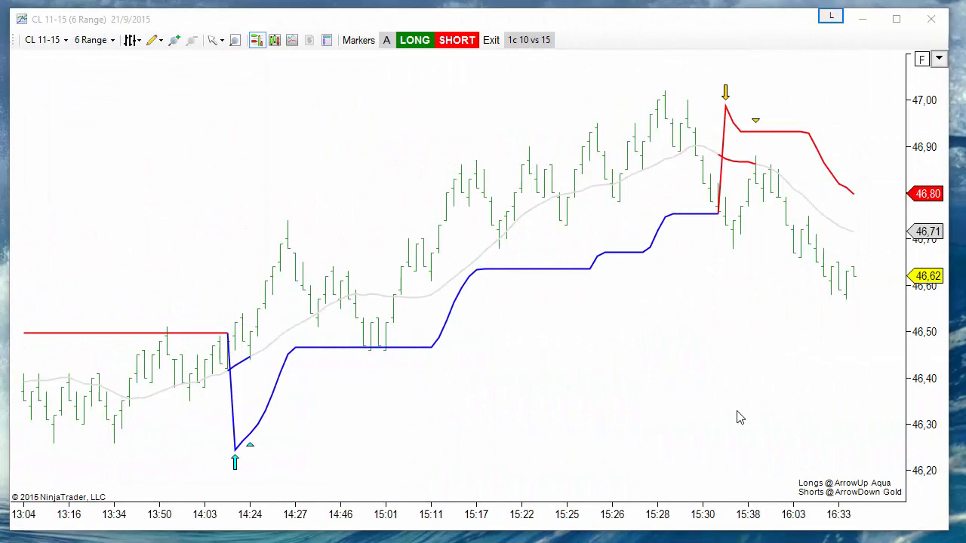
mouse_move(316, 399)
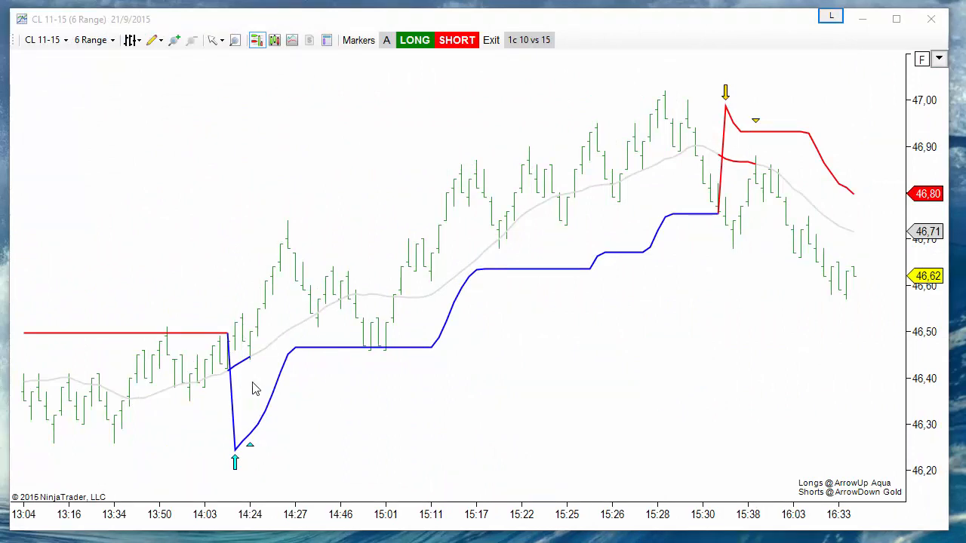
mouse_move(453, 440)
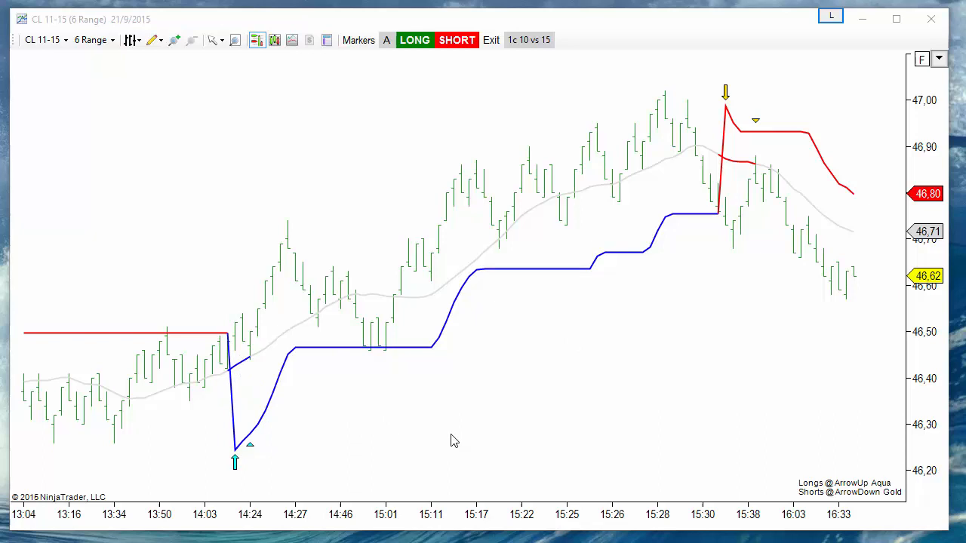
mouse_move(411, 422)
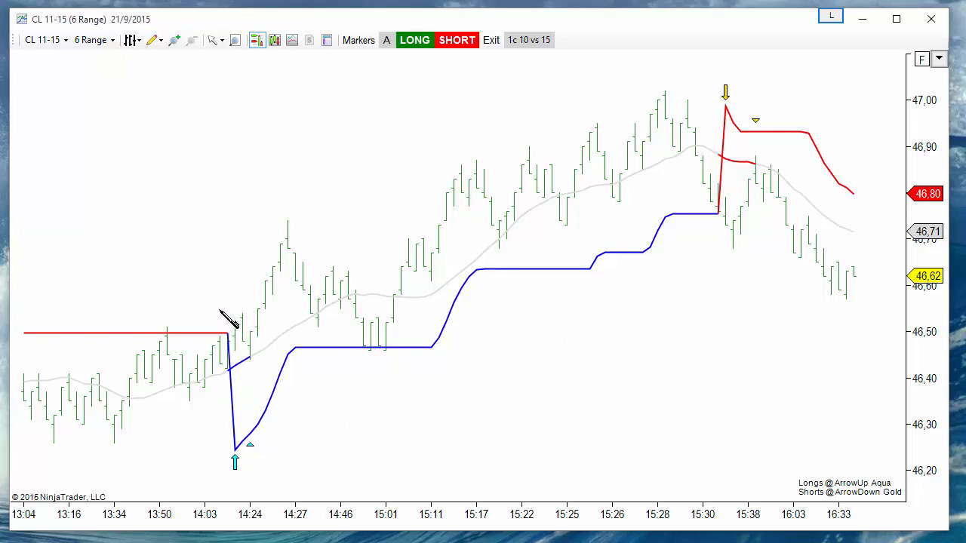
mouse_move(234, 479)
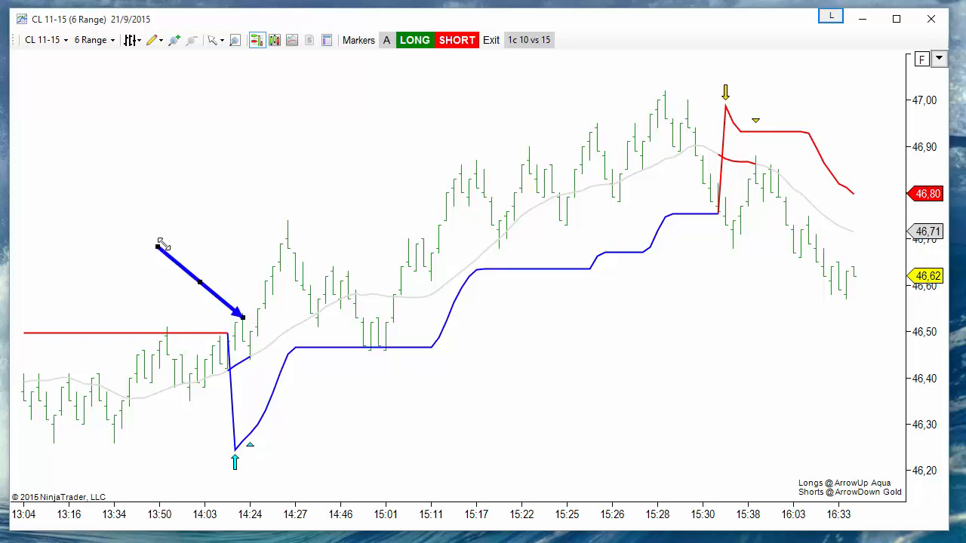
Step: Draw a blue arrow pointing at the bar where the red SuperTrend line flips blue
left_click_drag(162, 245, 121, 316)
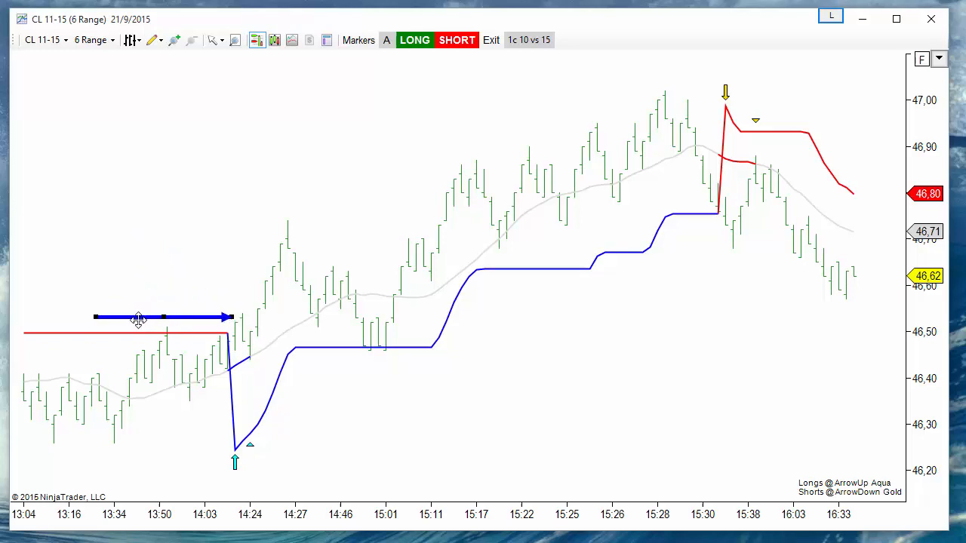
mouse_move(485, 297)
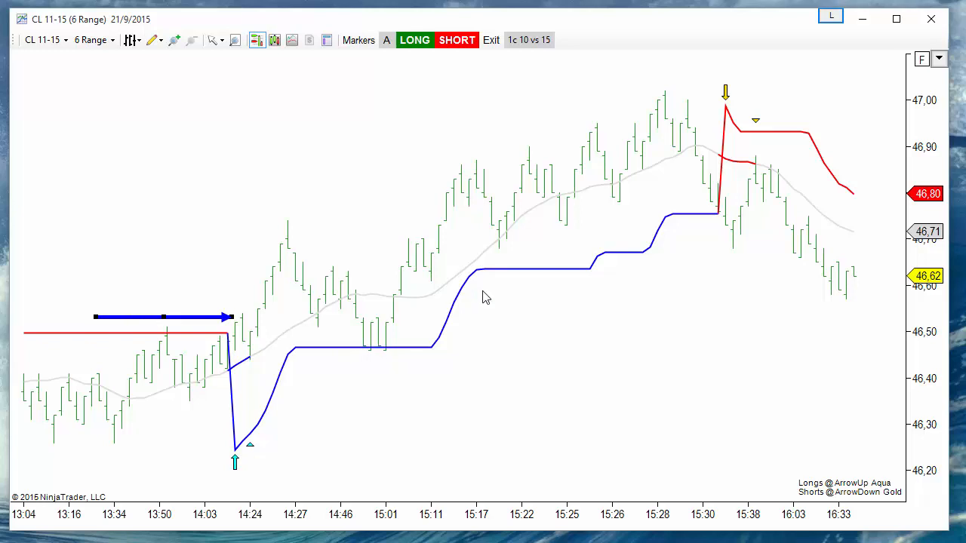
mouse_move(753, 134)
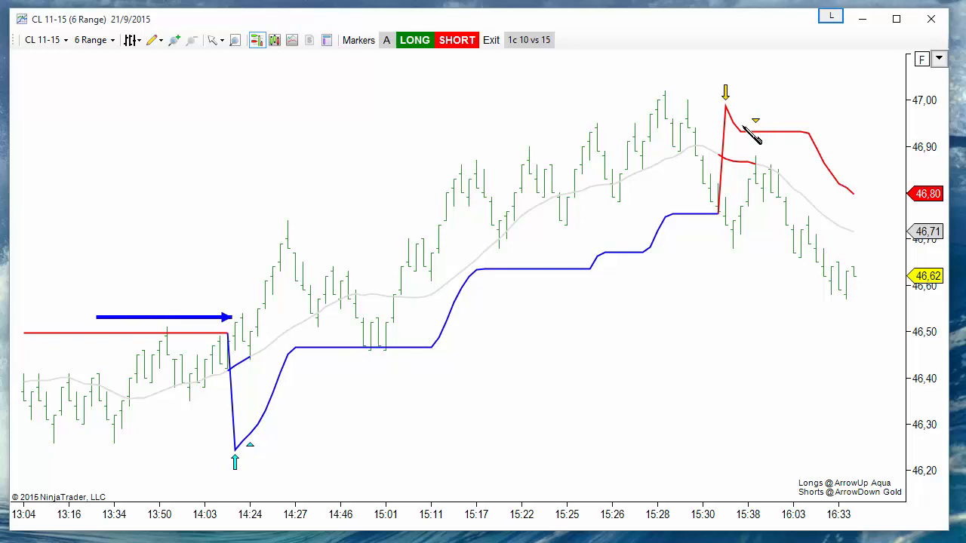
mouse_move(732, 241)
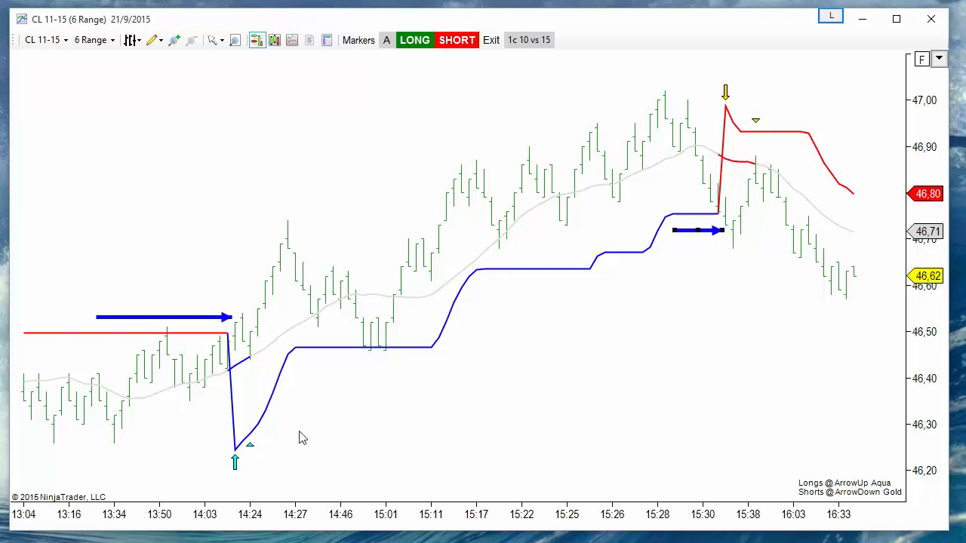
mouse_move(260, 397)
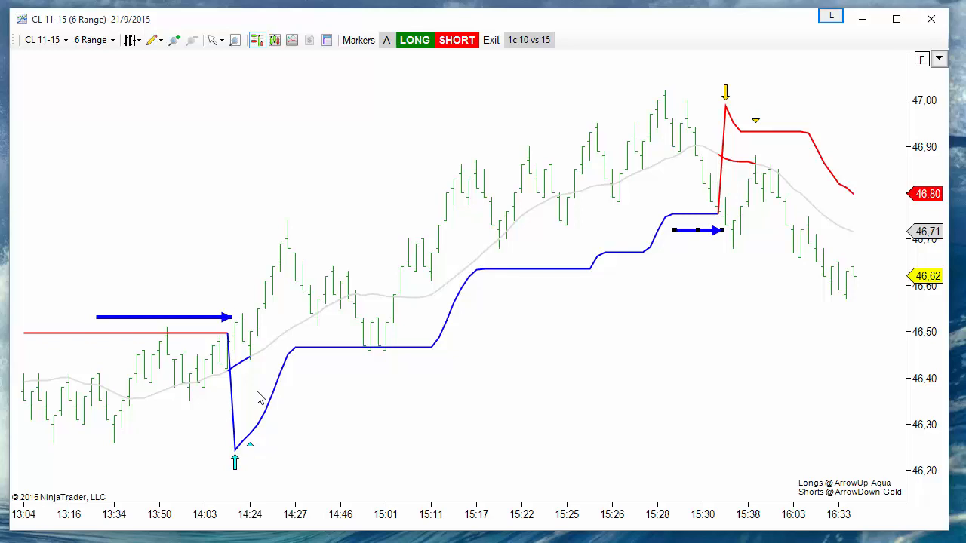
mouse_move(237, 467)
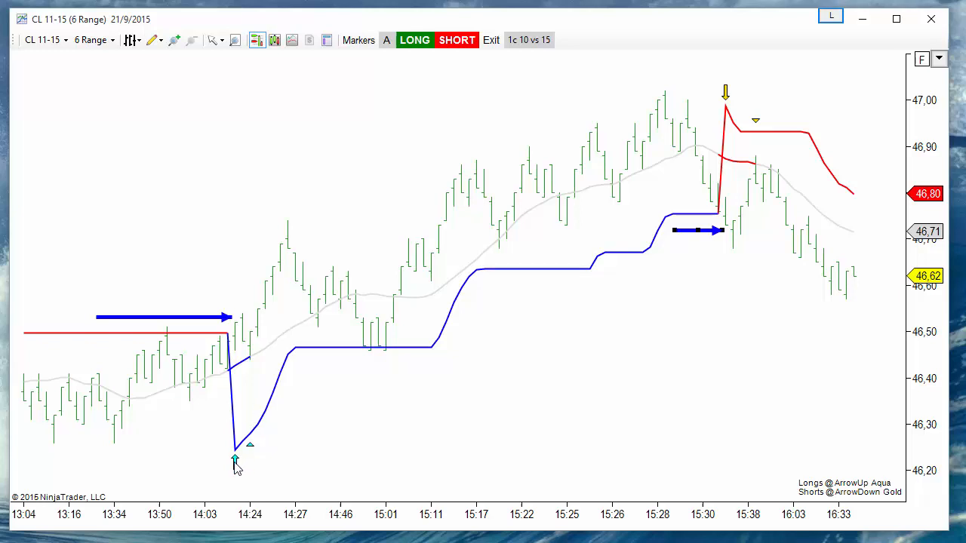
mouse_move(726, 96)
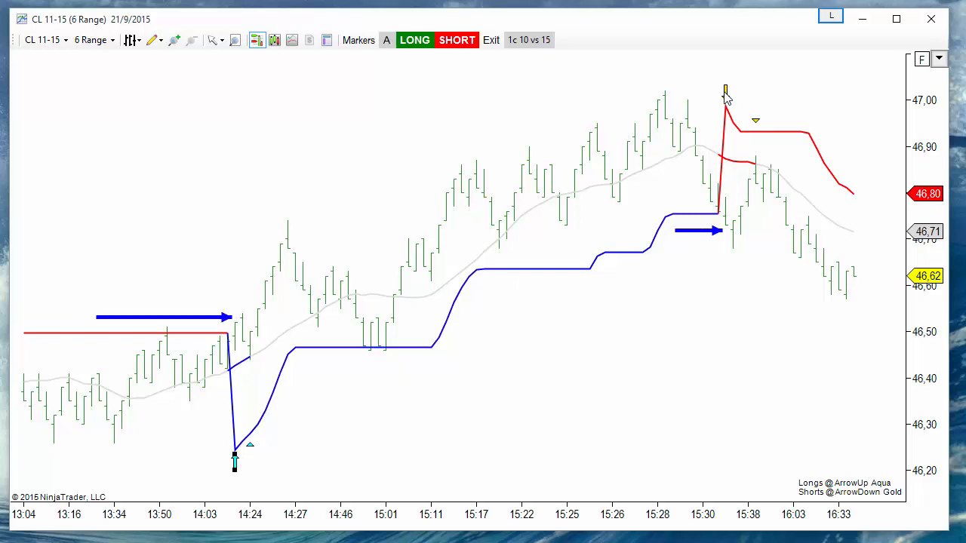
mouse_move(645, 351)
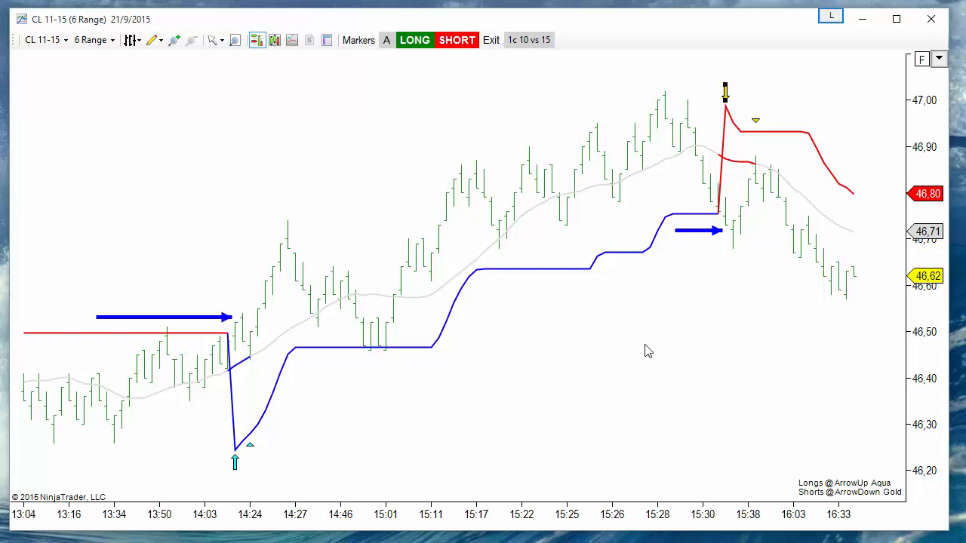
mouse_move(238, 464)
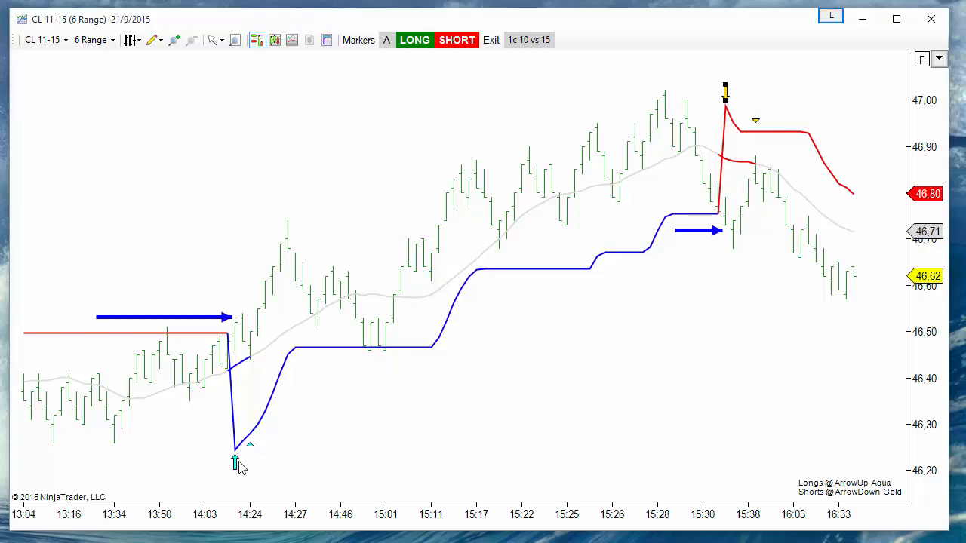
mouse_move(143, 394)
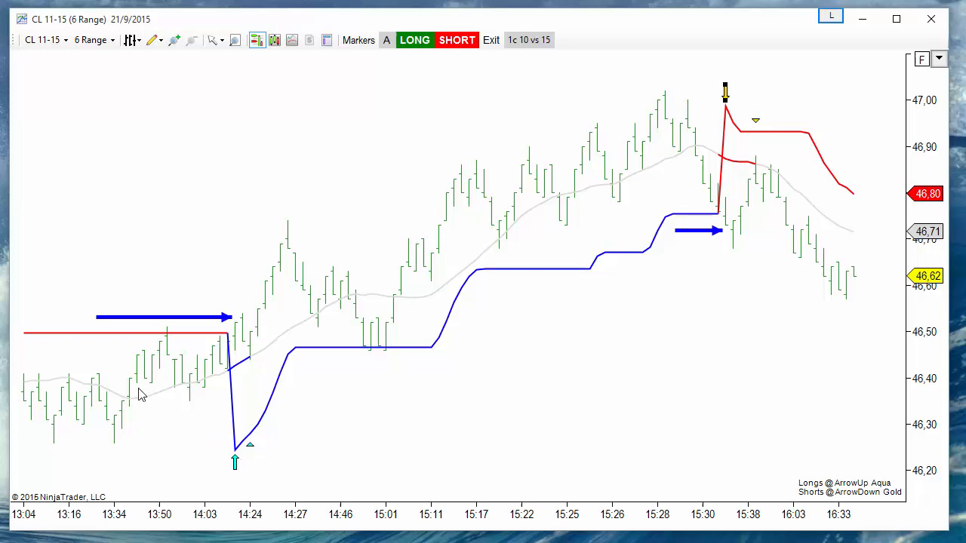
mouse_move(301, 334)
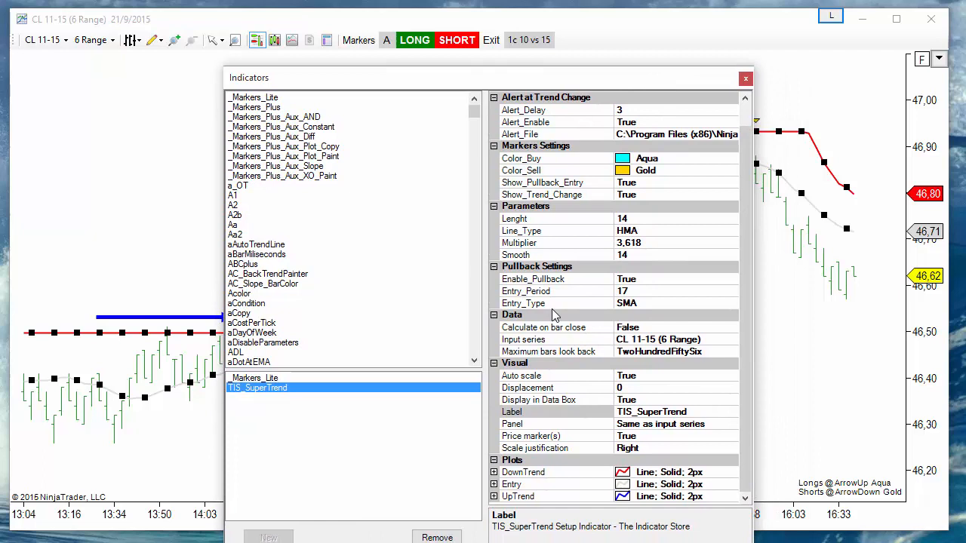
mouse_move(645, 307)
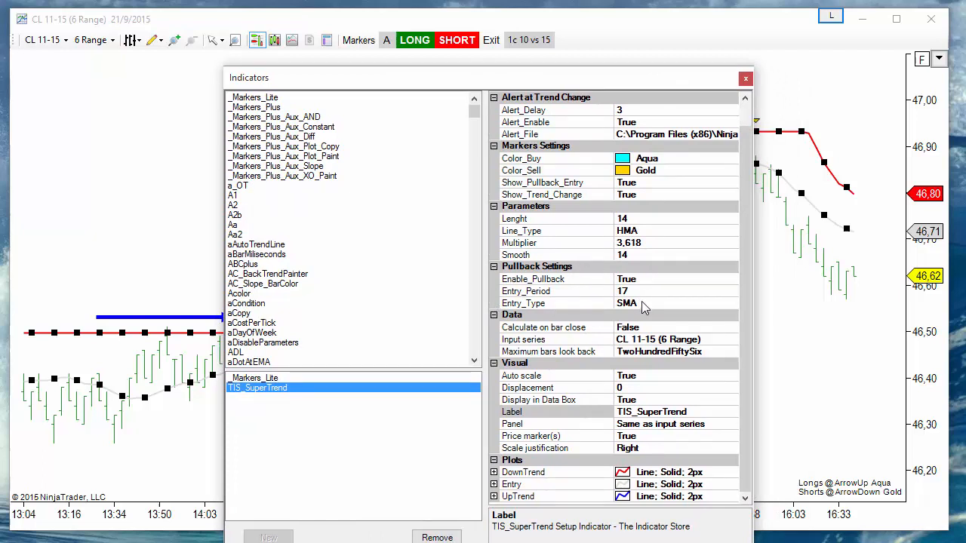
Step: Keep TIS_SuperTrend's Entry_Type at SMA and close the Indicators dialog
left_click(554, 303)
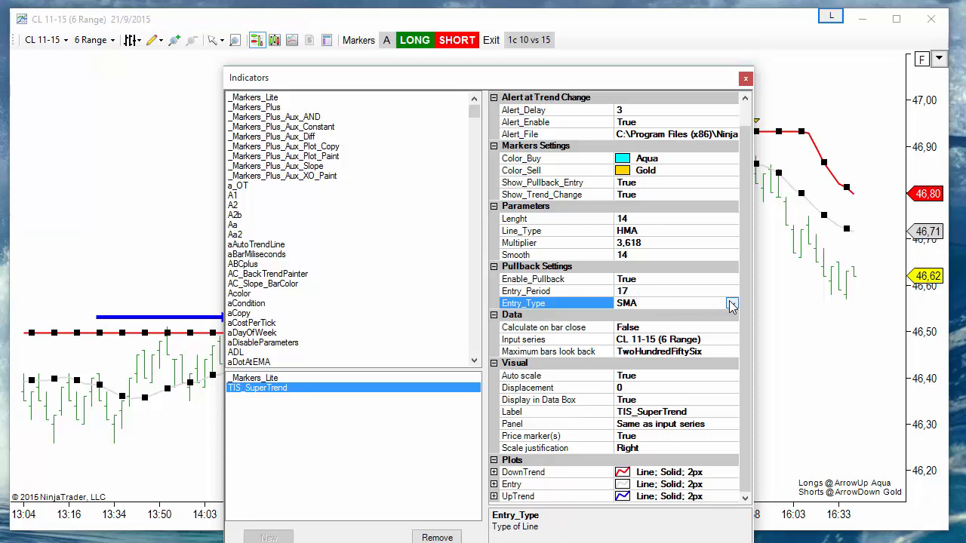
left_click(731, 302)
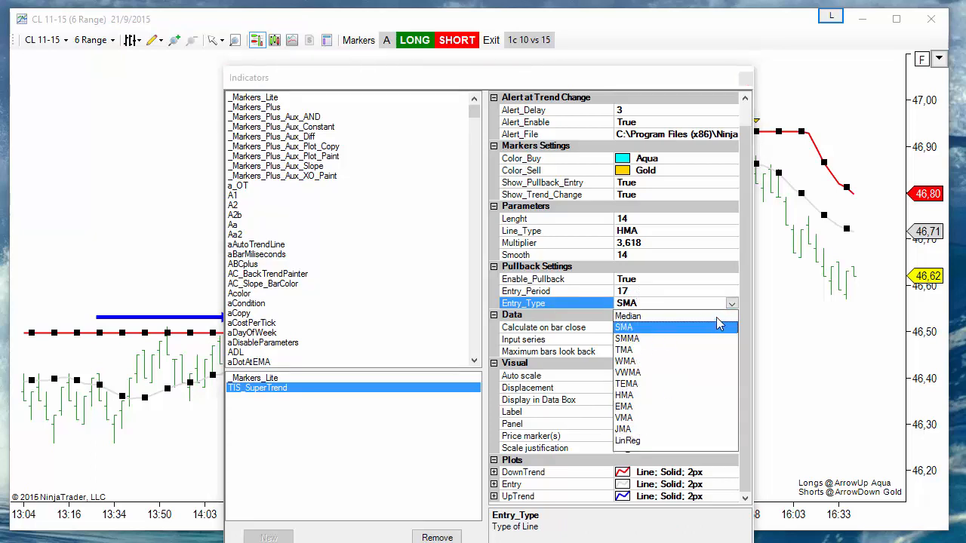
left_click(624, 326)
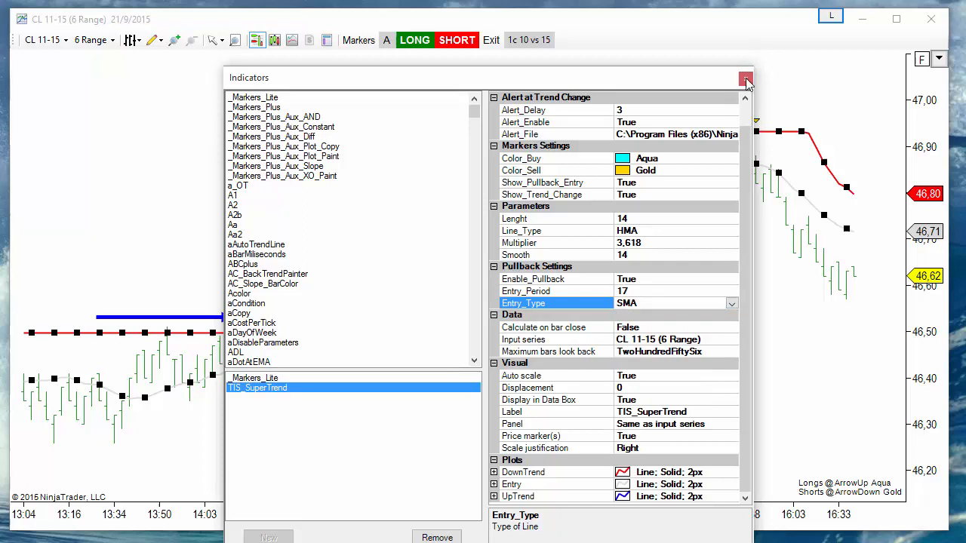
left_click(747, 80)
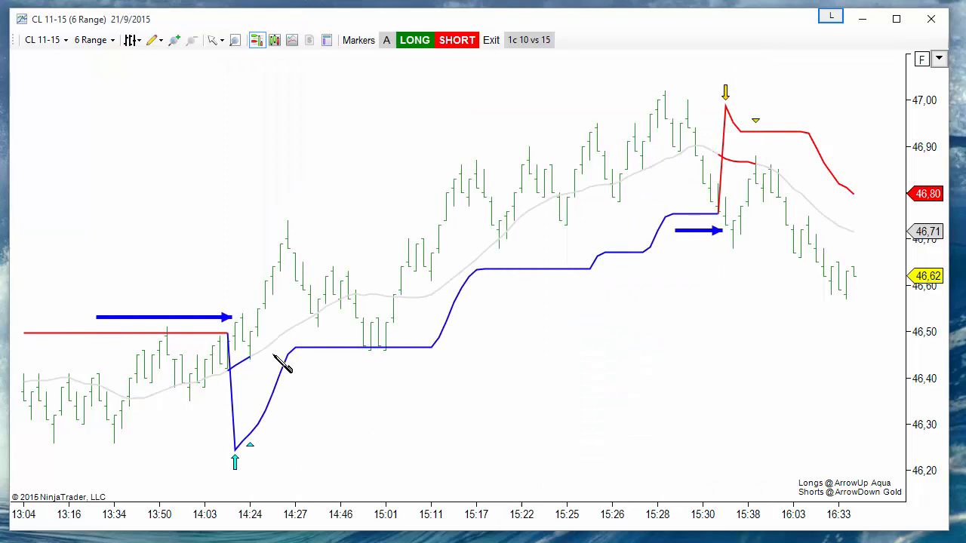
Step: Drag on the chart, briefly tracing a third arrow along the rally after the 14:24 entry
left_click_drag(251, 361, 293, 270)
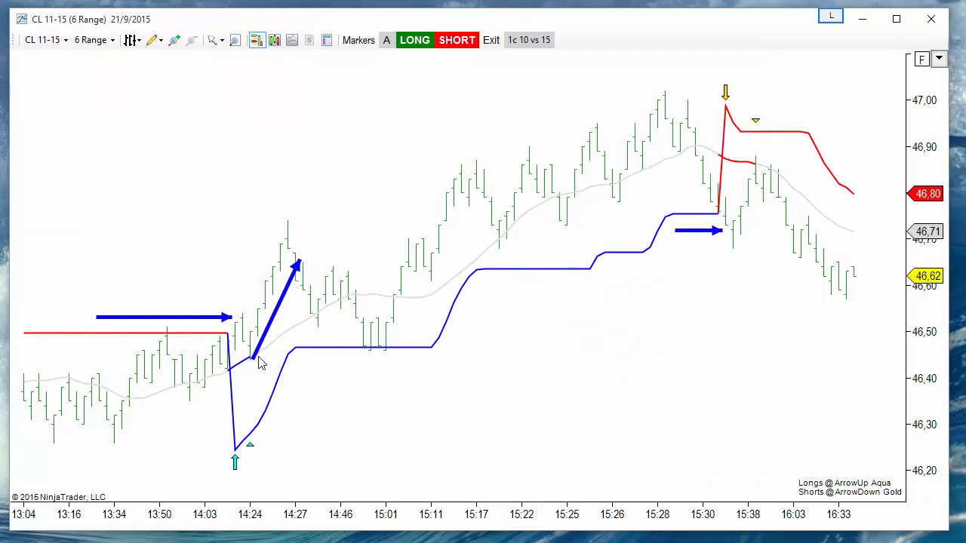
mouse_move(487, 316)
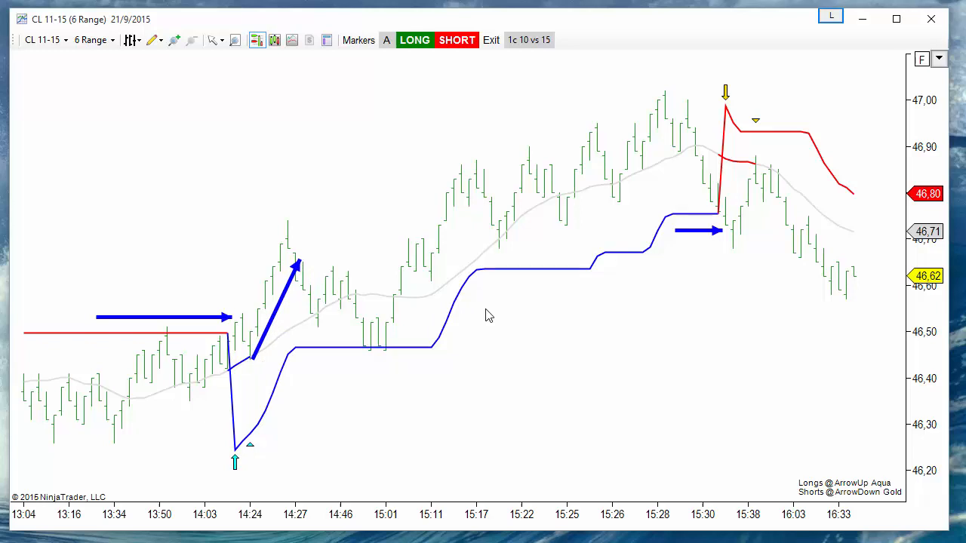
mouse_move(769, 177)
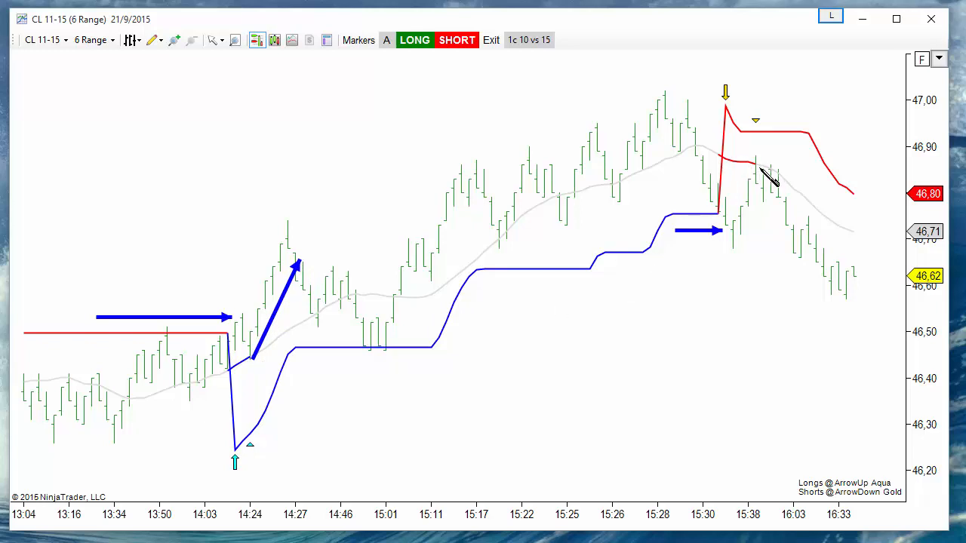
left_click_drag(761, 170, 804, 242)
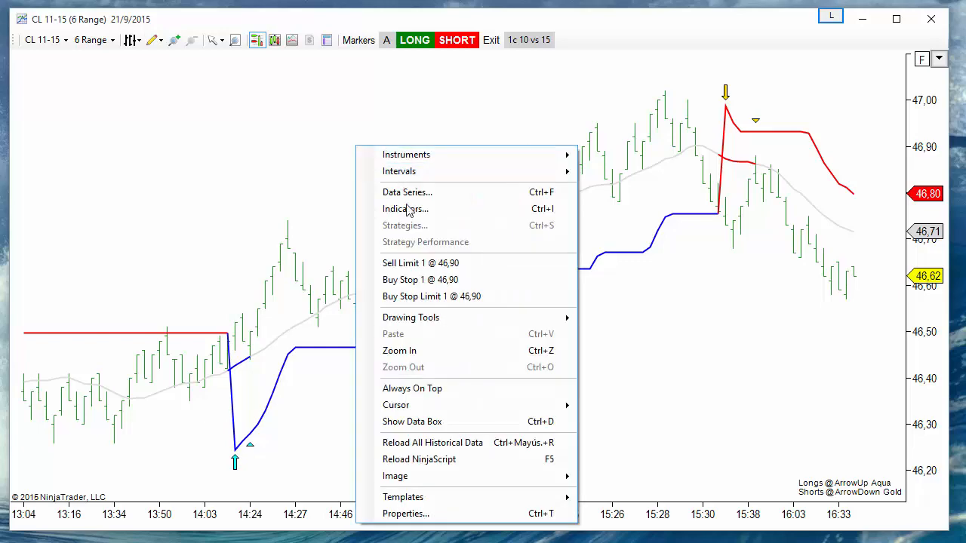
Step: Open Indicators from the chart menu and scroll through the _Markers_Lite properties
left_click(405, 209)
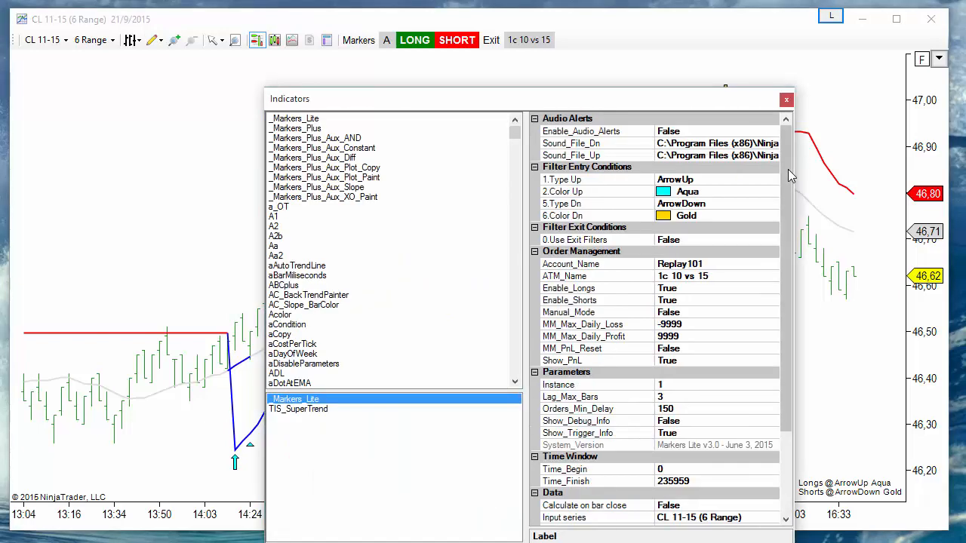
scroll("down", 3)
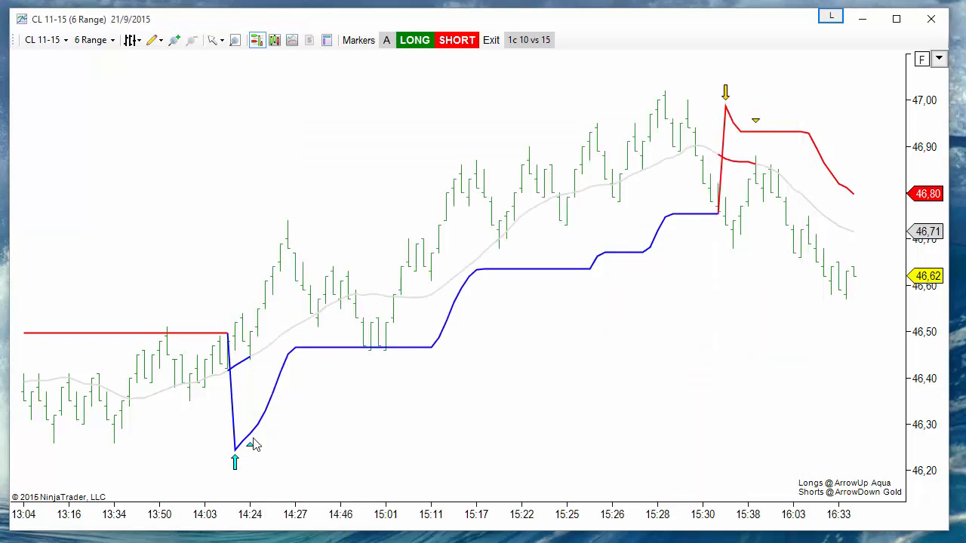
mouse_move(238, 470)
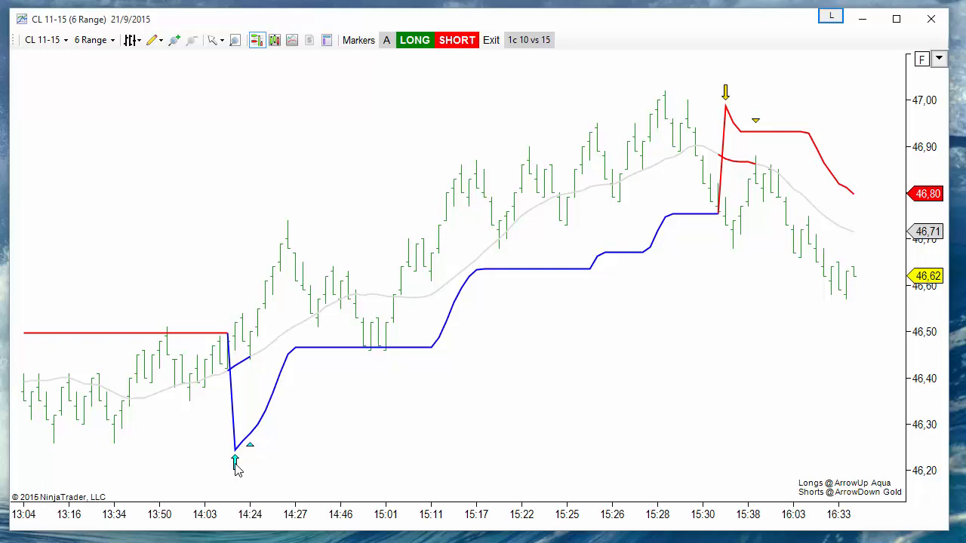
mouse_move(252, 452)
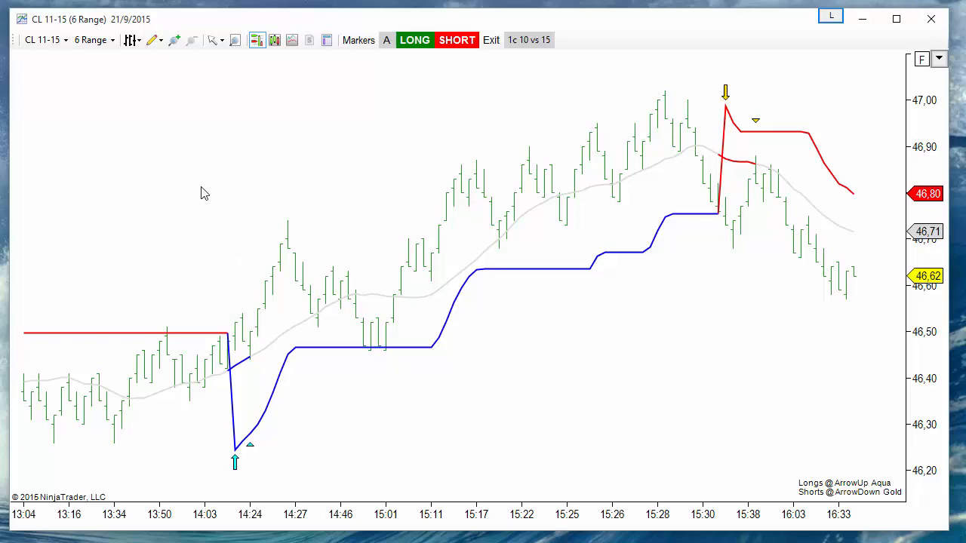
mouse_move(286, 265)
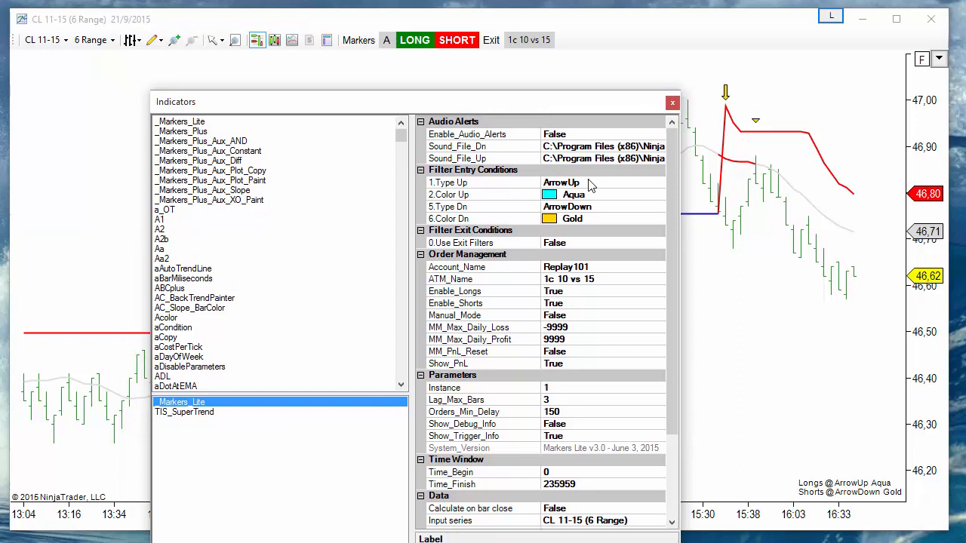
Step: Leave Markers Lite's 5.Type Dn at ArrowDown and close the Indicators dialog
left_click(483, 182)
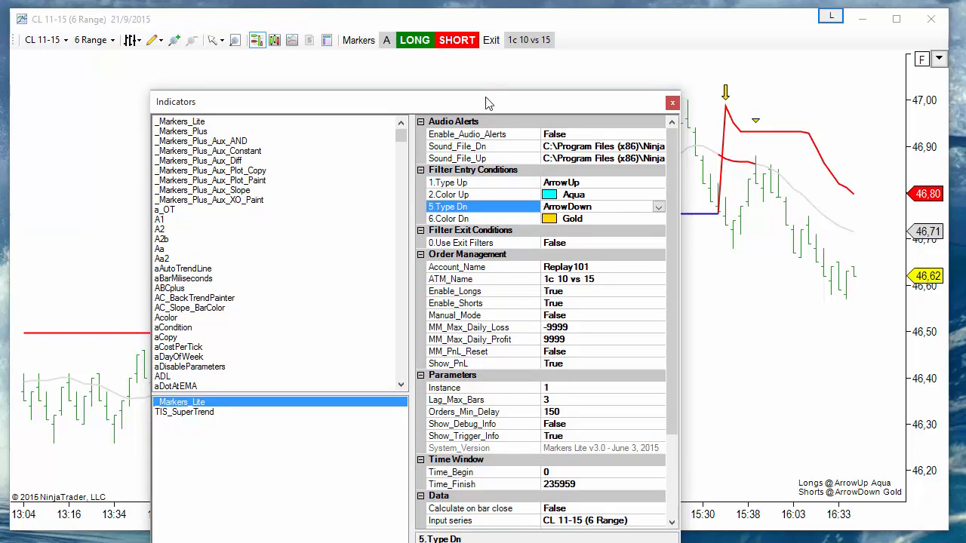
mouse_move(659, 109)
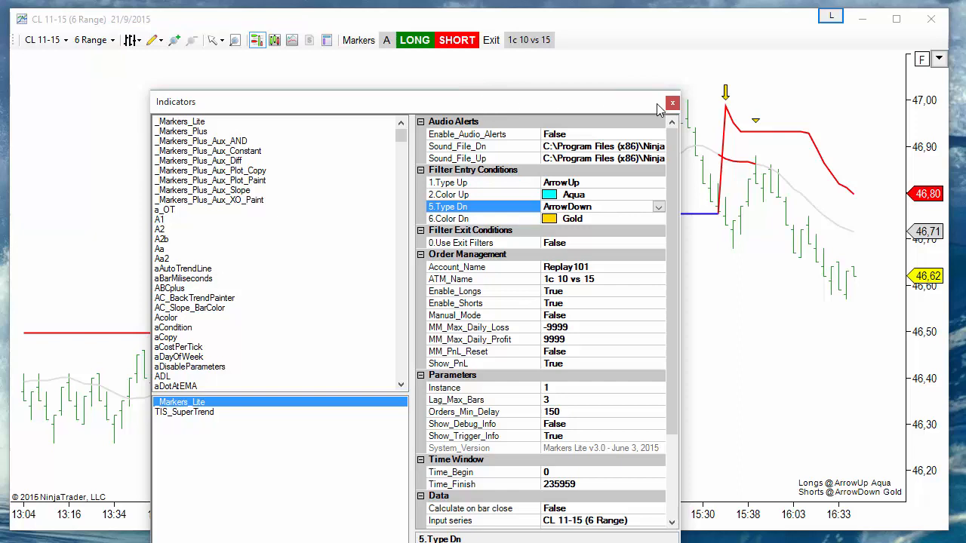
left_click(672, 102)
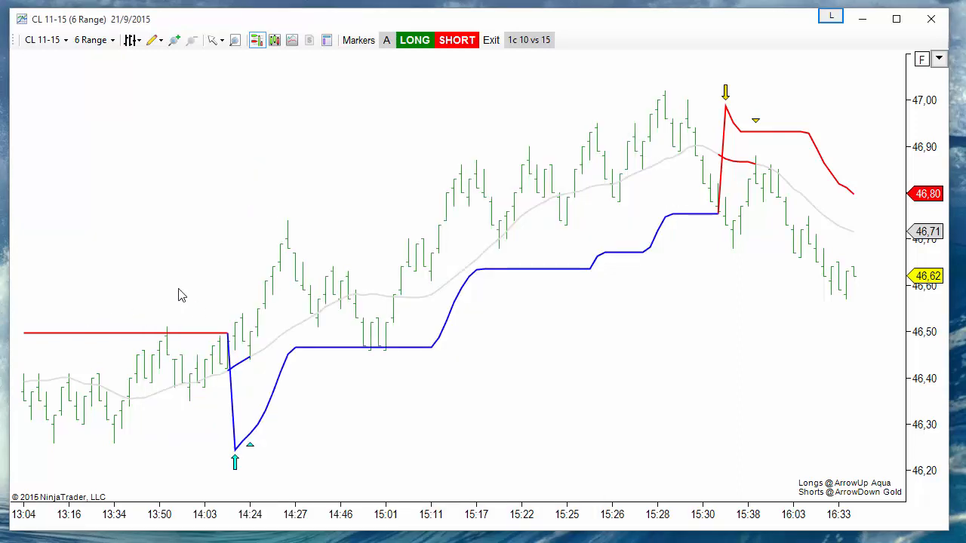
mouse_move(181, 295)
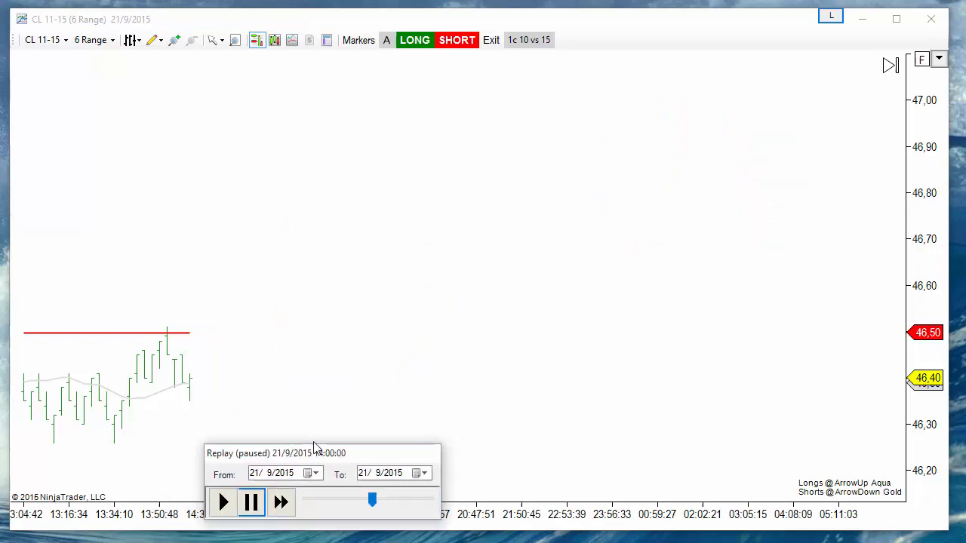
Step: Play the CL 11-15 replay from 14:00 and fast-forward it to 100x
left_click(224, 502)
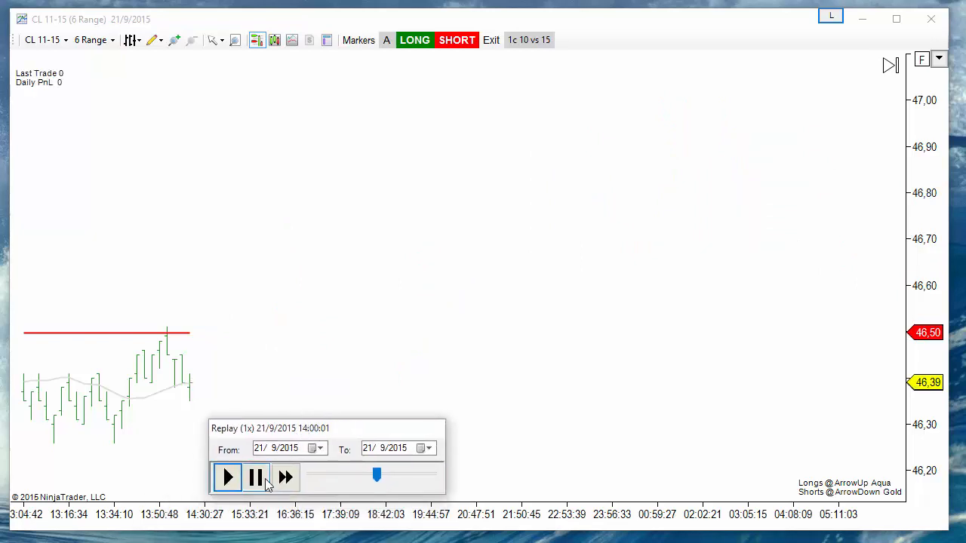
left_click(286, 477)
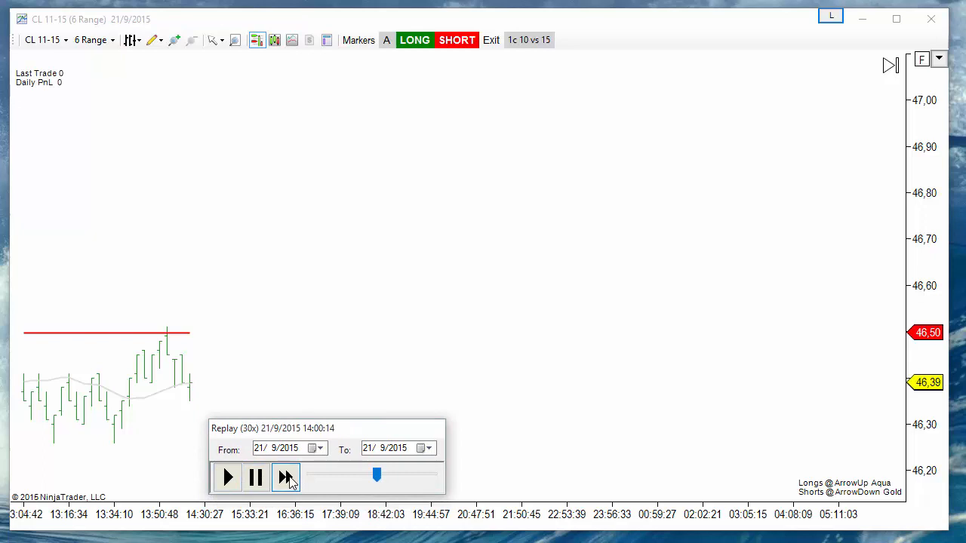
left_click(285, 477)
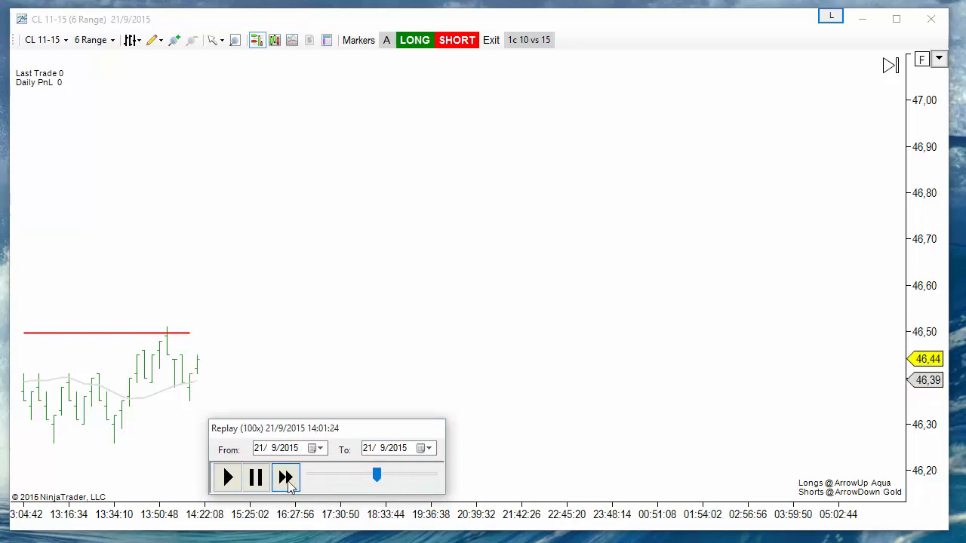
left_click(286, 476)
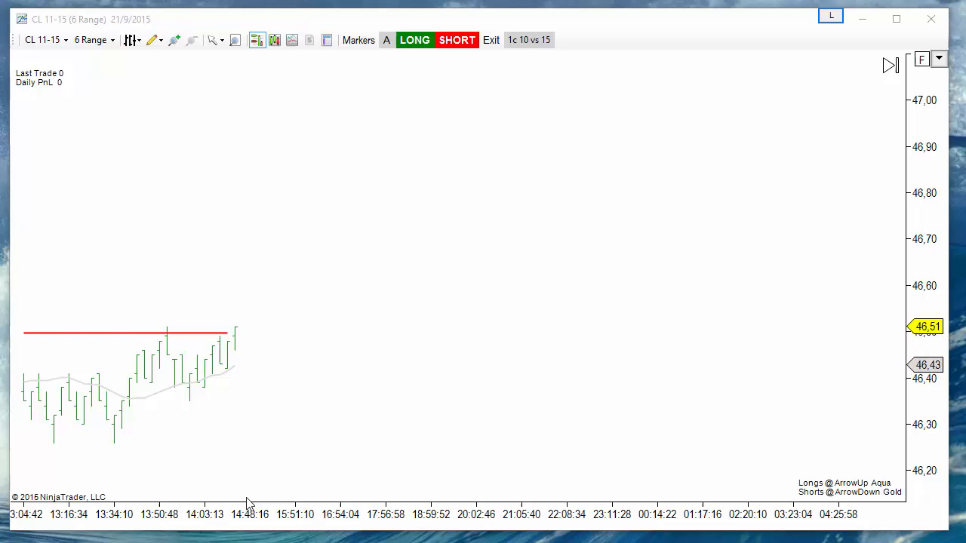
Step: Stop the replay at 16:02:51, after the long hits 46.63 and the short stops out at 46.87
left_click(415, 40)
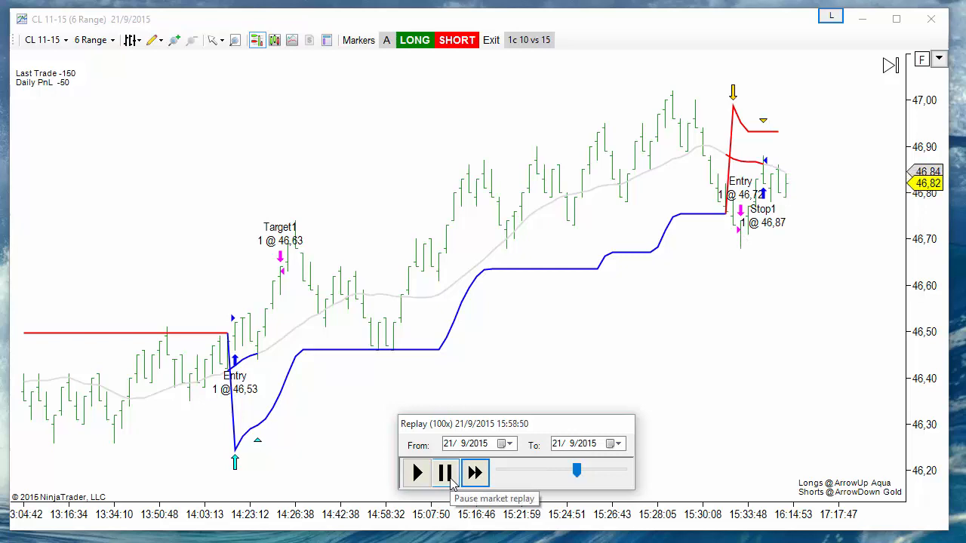
left_click(444, 473)
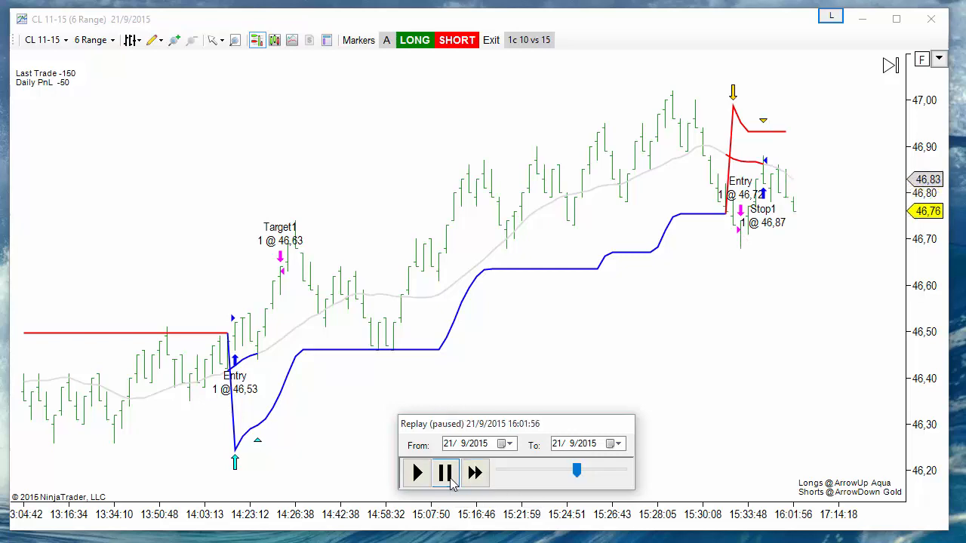
left_click(474, 473)
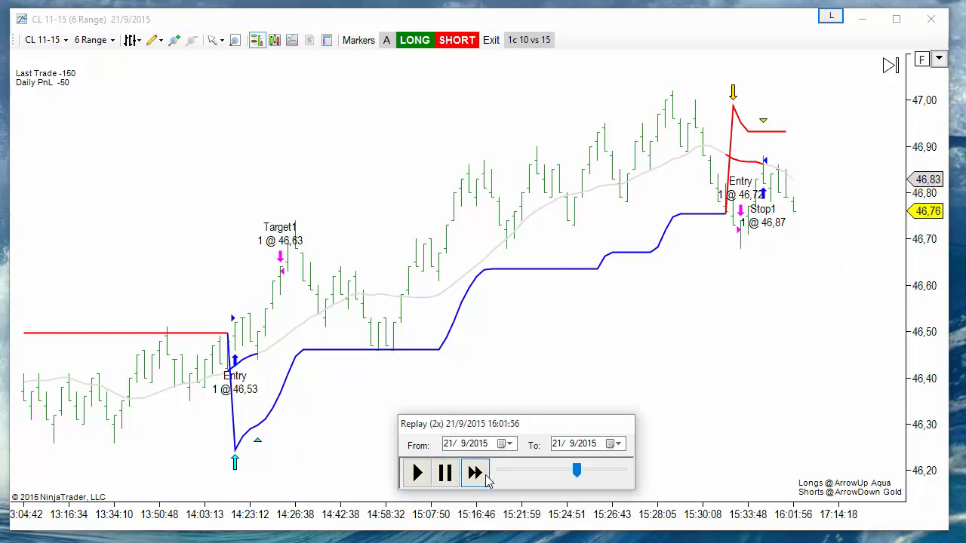
left_click(475, 472)
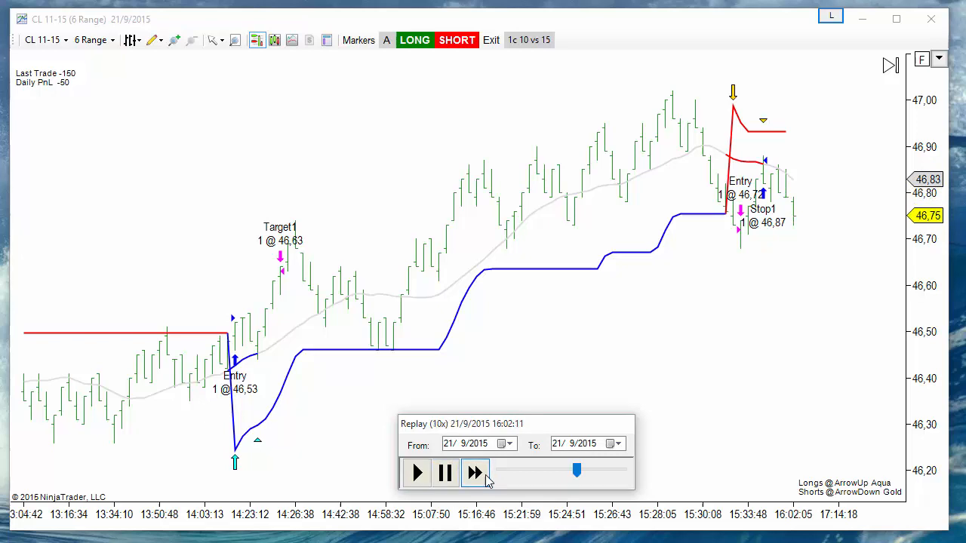
left_click(474, 473)
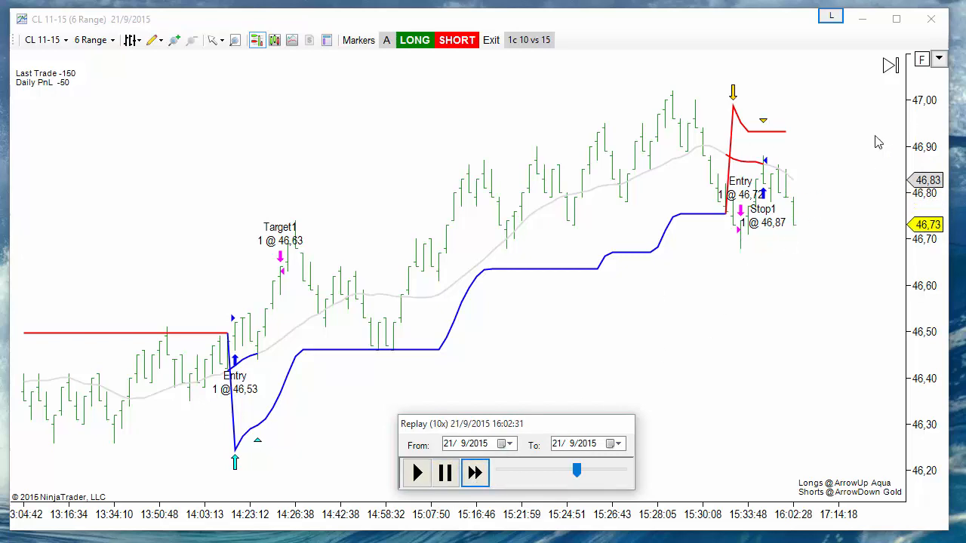
left_click(444, 473)
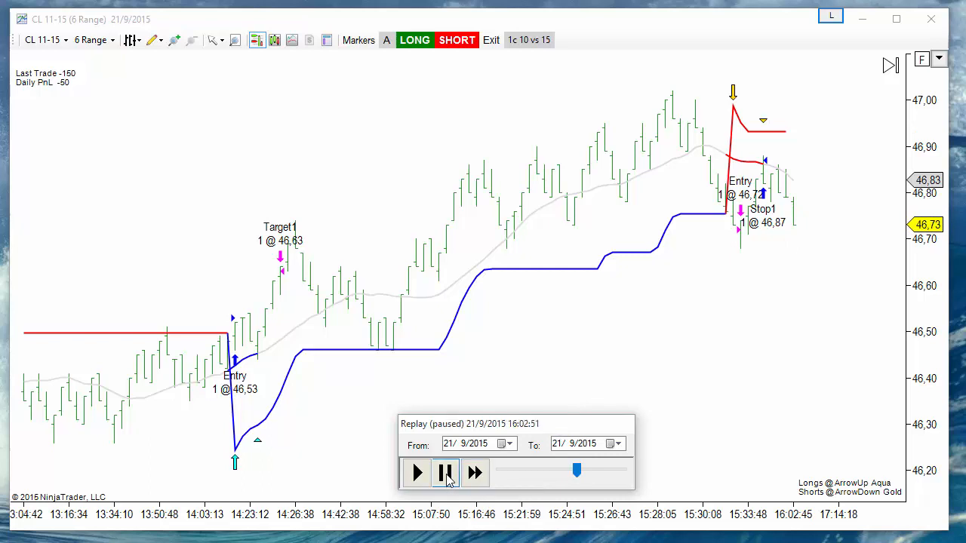
left_click(444, 473)
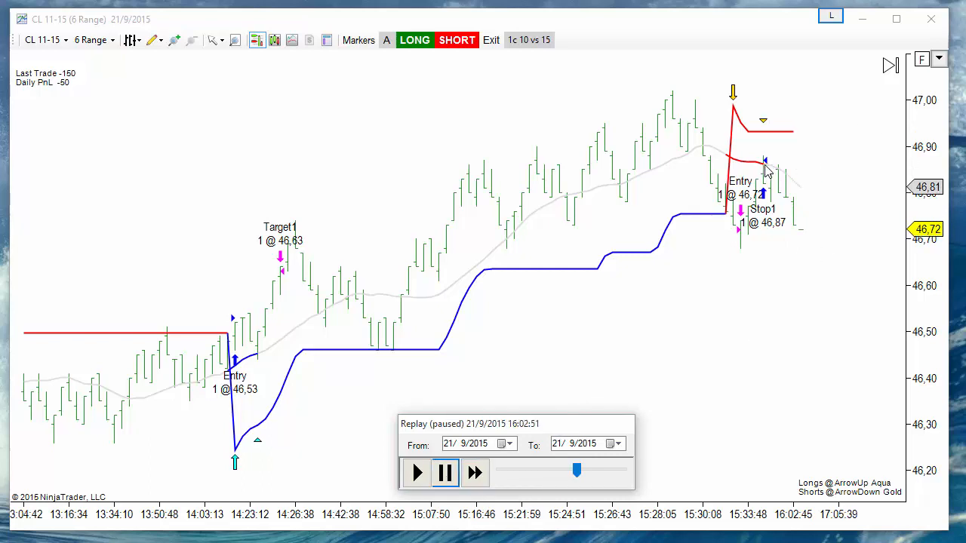
mouse_move(771, 201)
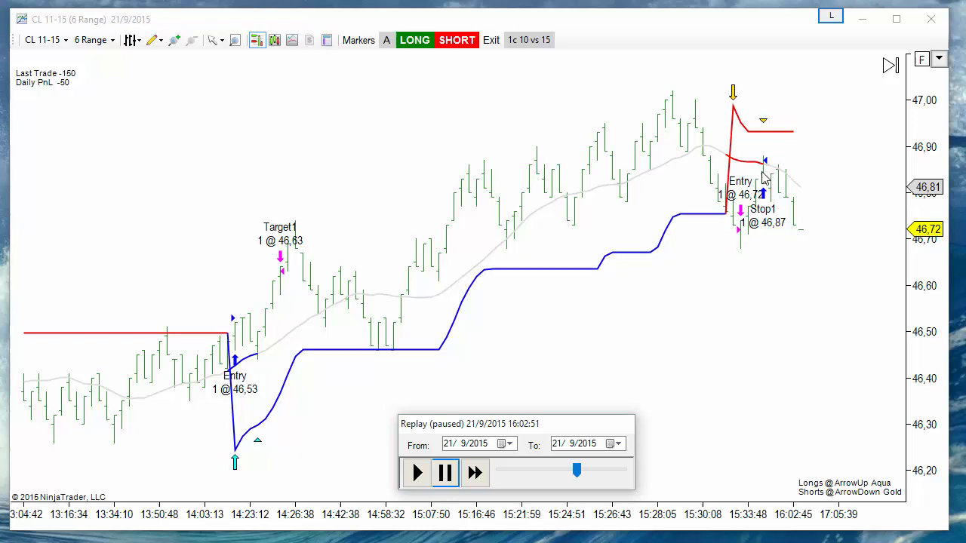
mouse_move(534, 460)
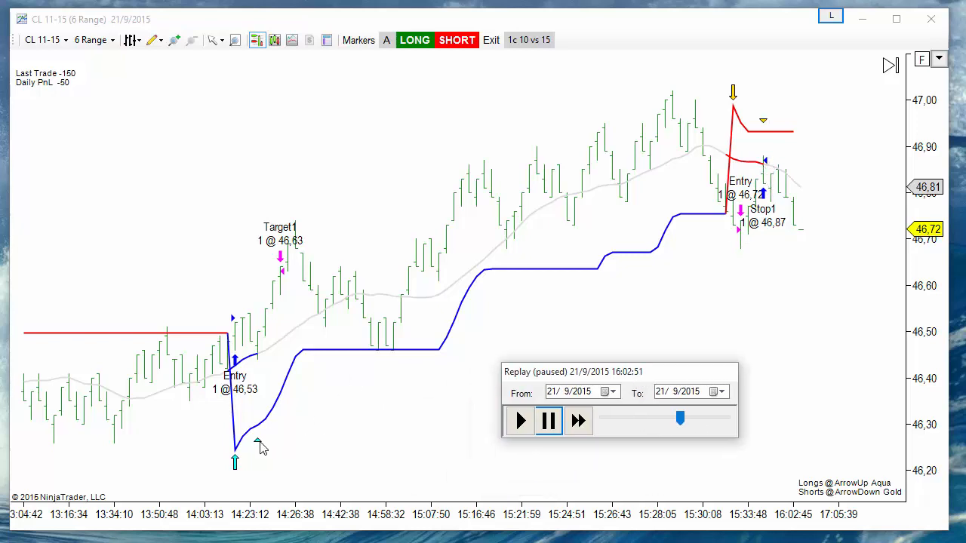
mouse_move(213, 232)
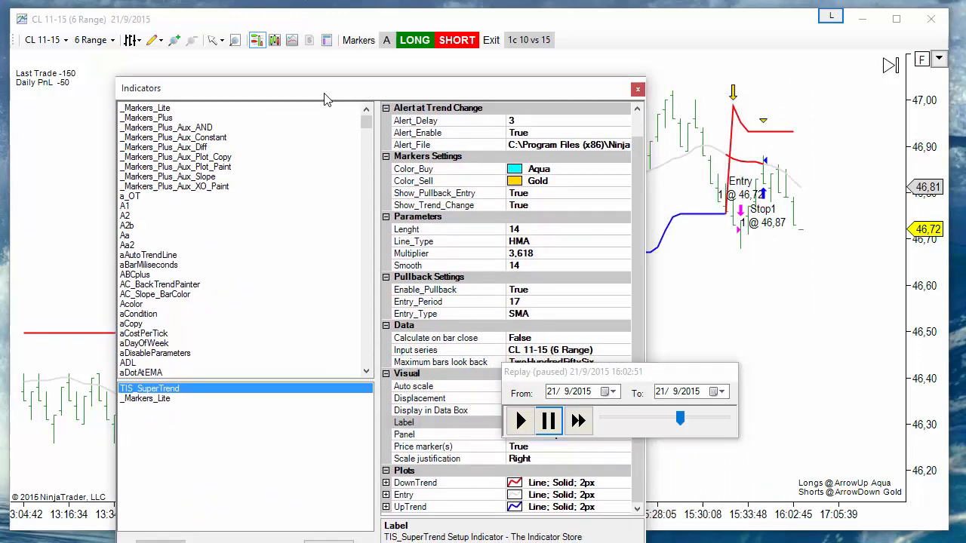
Step: Set _Markers_Lite Type Up to TriangleUp and Type Dn to TriangleDown, then apply with OK
left_click(146, 398)
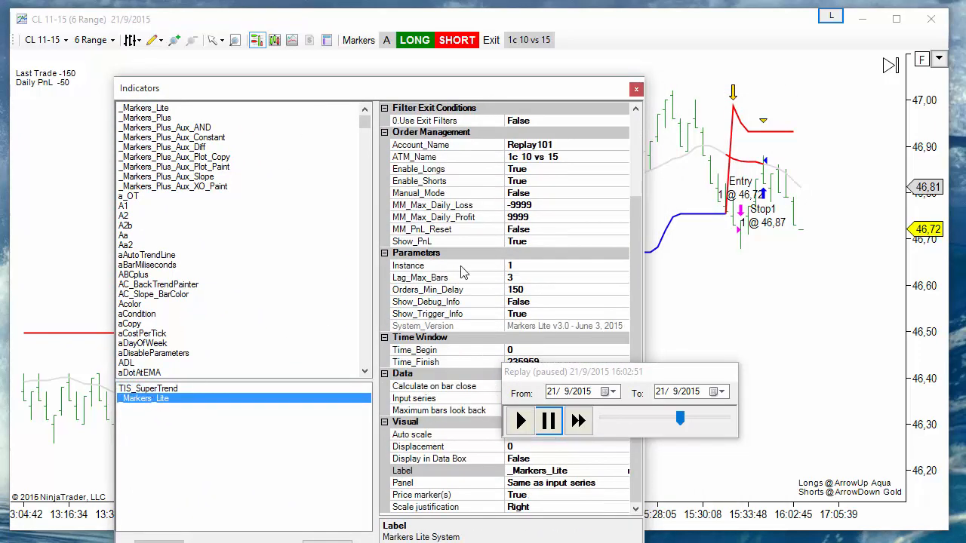
scroll("up", 3)
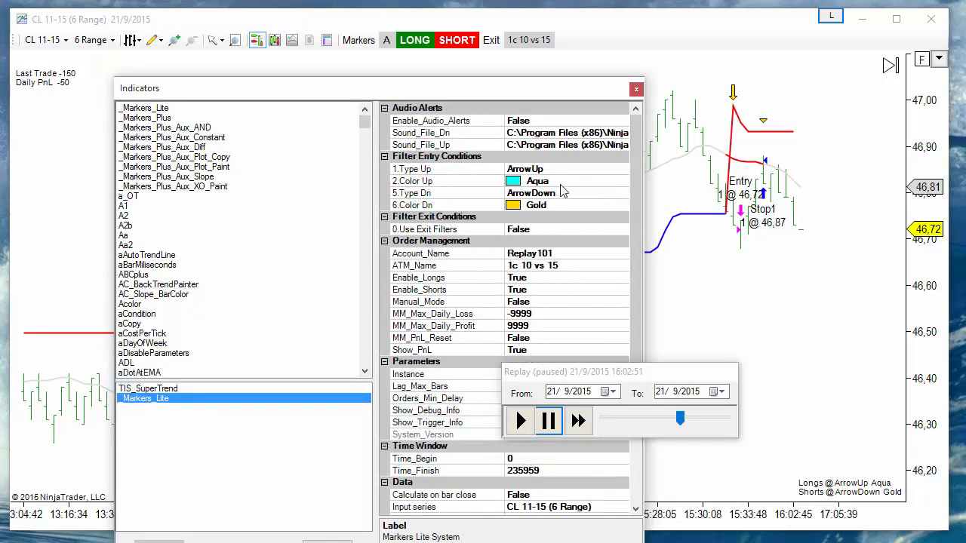
left_click(622, 168)
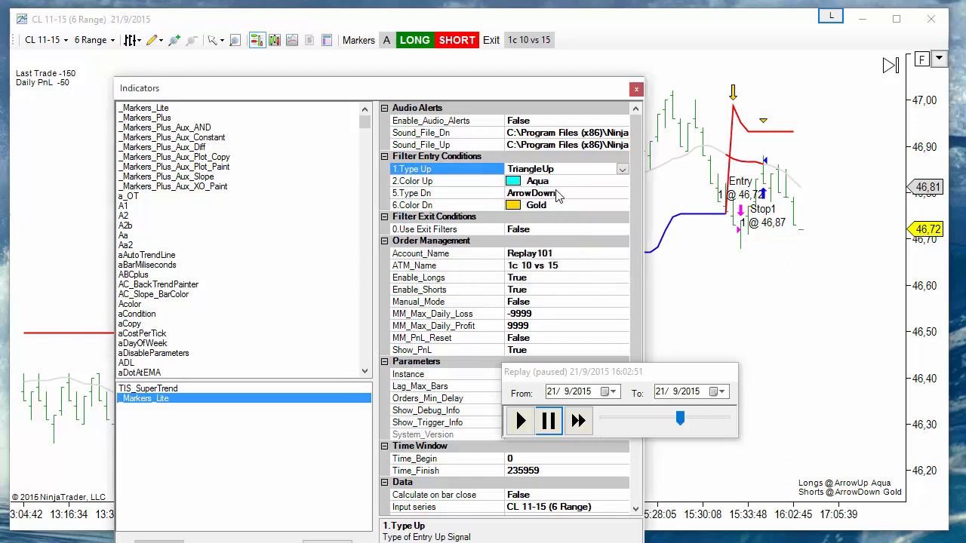
left_click(622, 193)
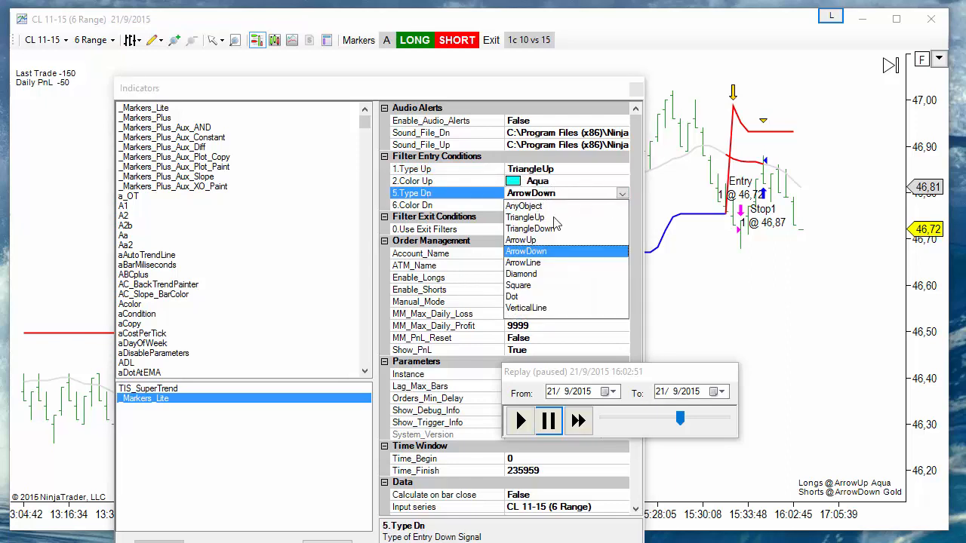
left_click(533, 229)
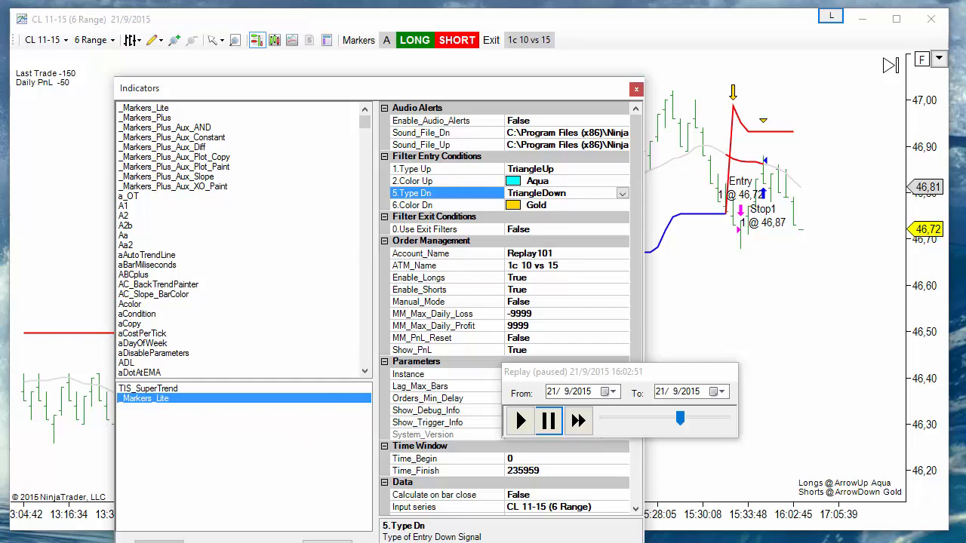
left_click(636, 88)
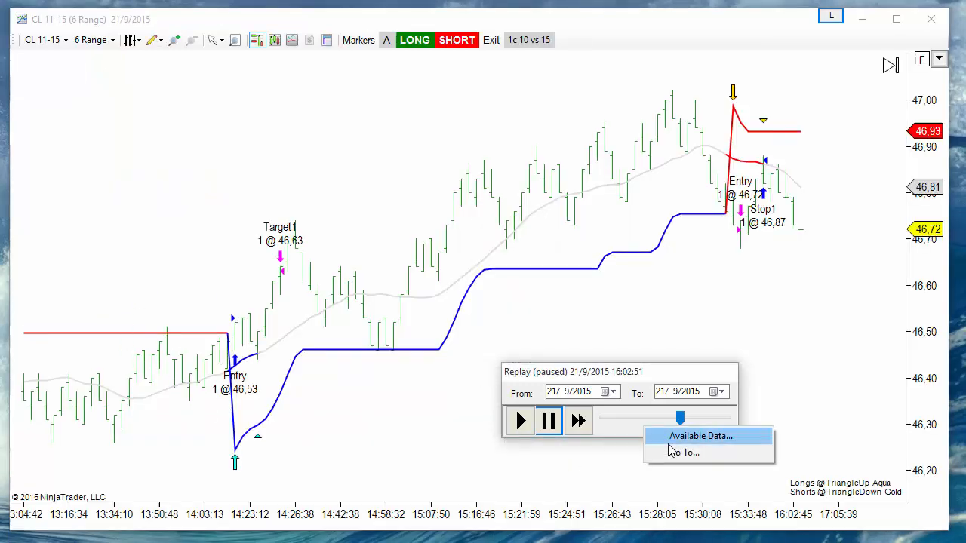
Step: Jump the replay back to 14:00 on 21/9/2015 with Go To
left_click(685, 453)
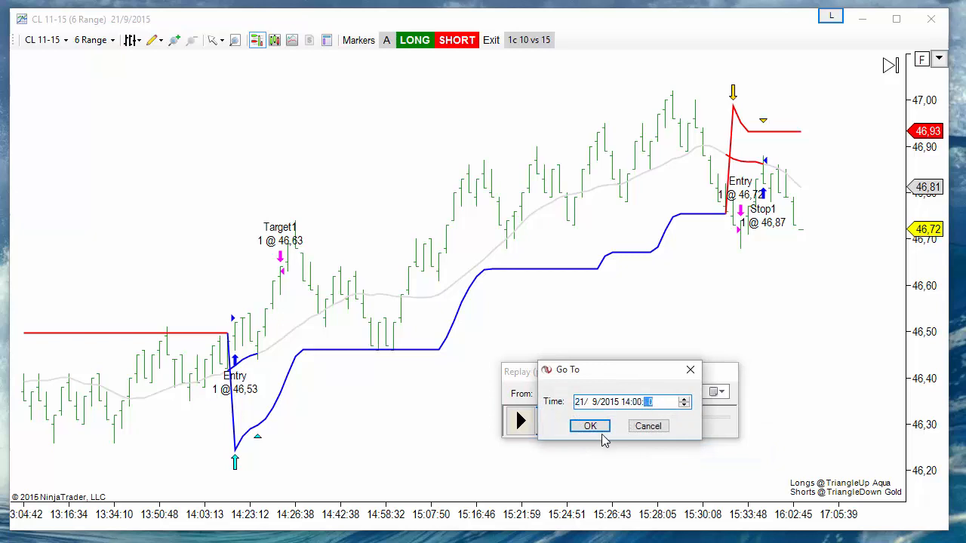
left_click(590, 426)
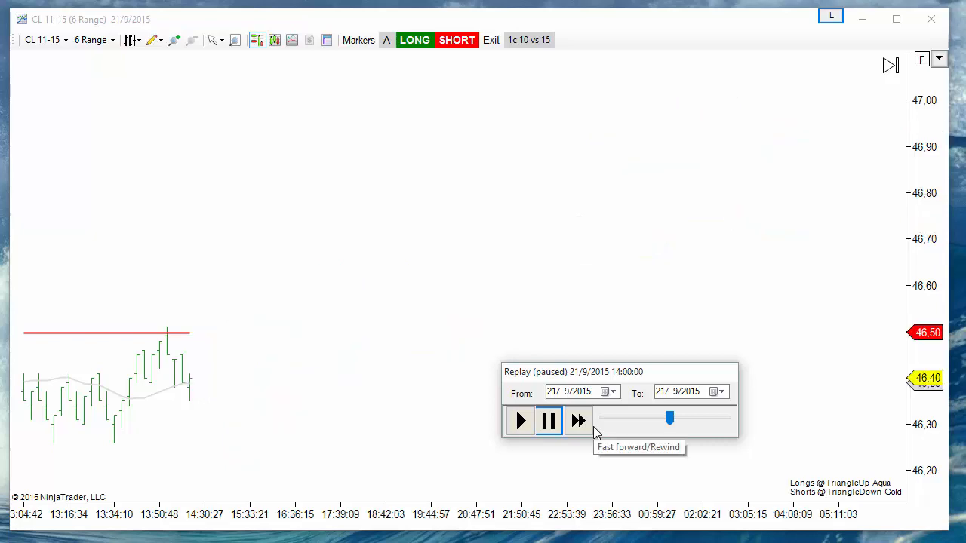
Step: Ramp the replay speed up through 10x, 15x and 50x to 100x
left_click(578, 421)
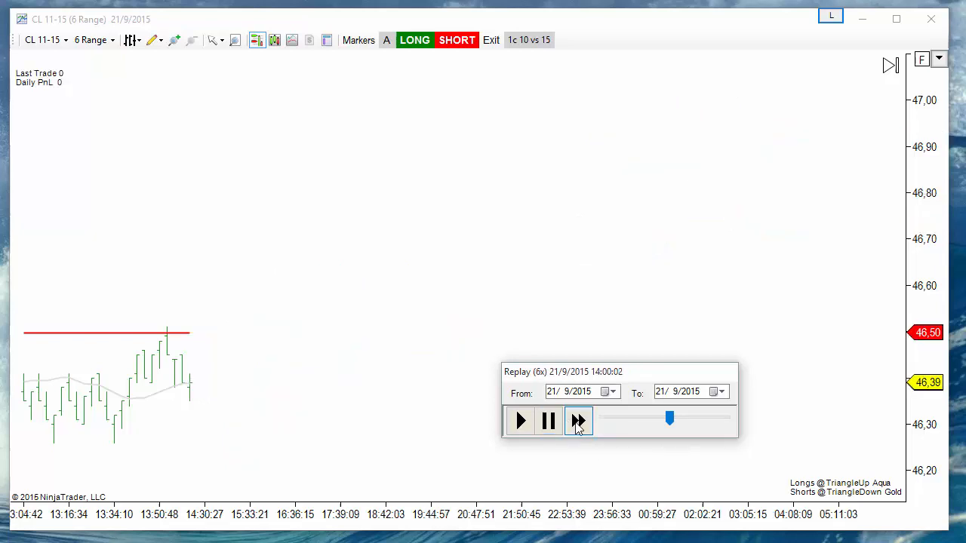
left_click(578, 421)
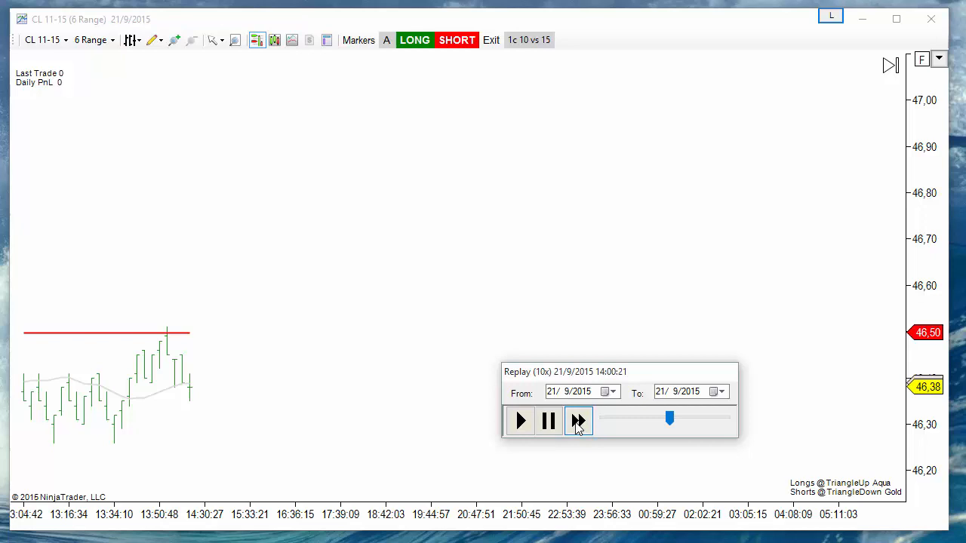
left_click(578, 420)
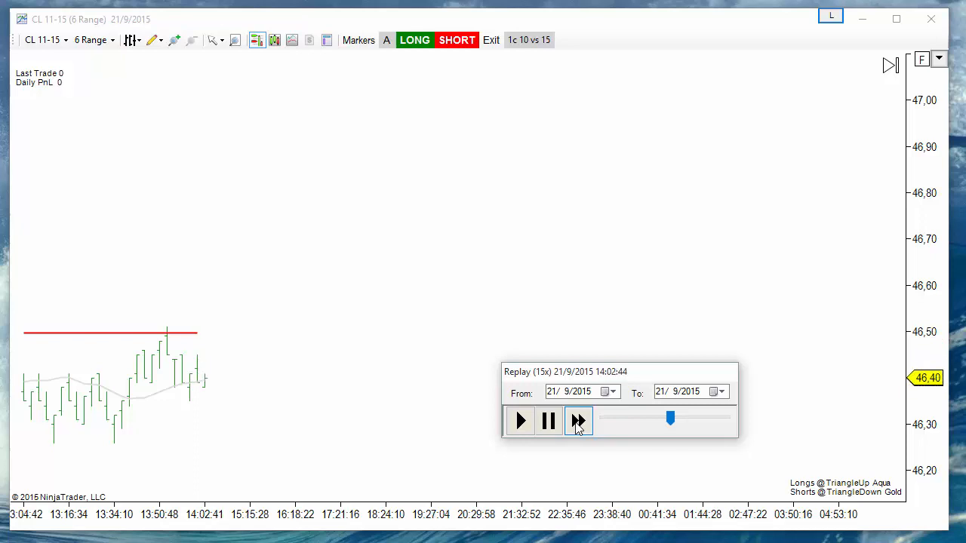
left_click(578, 421)
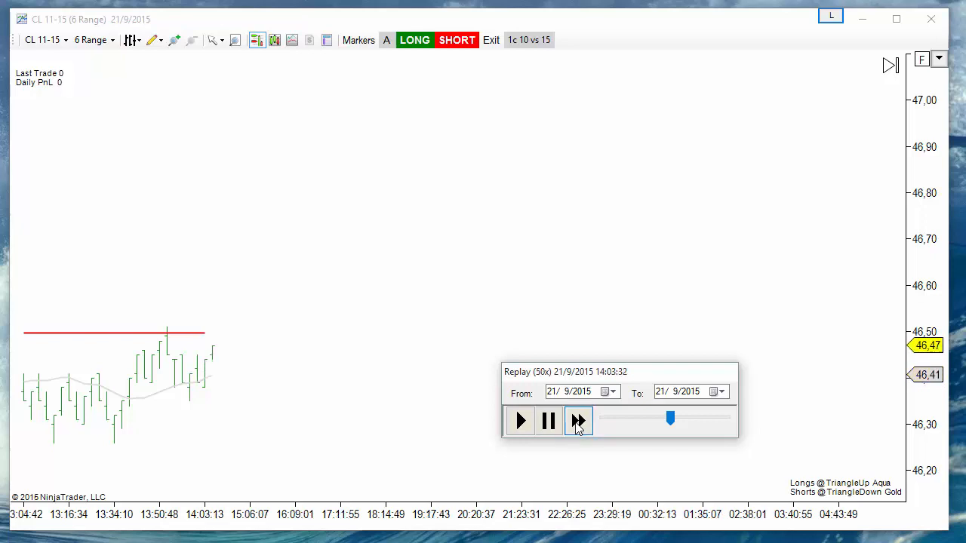
left_click(577, 421)
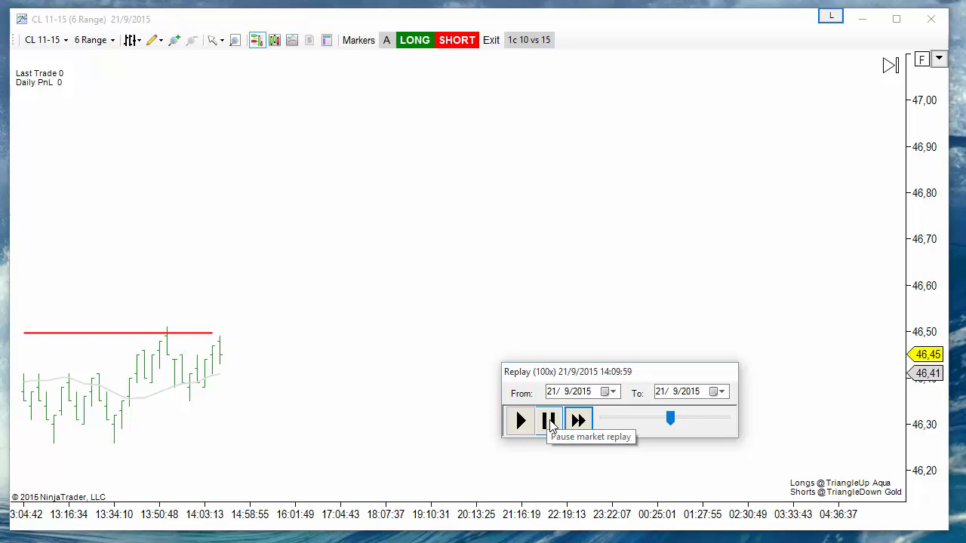
Step: Resume playback at 100x until the 46.45 long reaches its 46.56 target for 110 profit
left_click(519, 421)
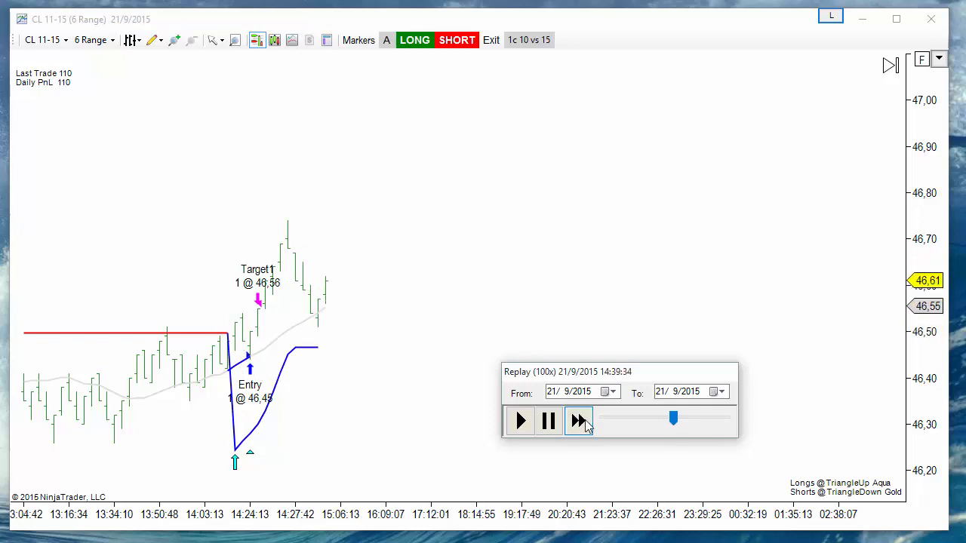
left_click(578, 421)
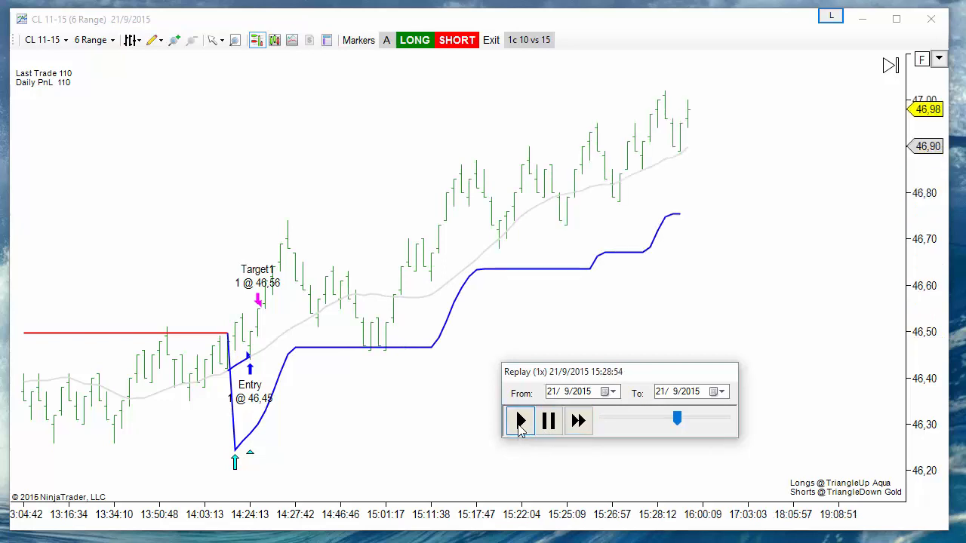
left_click(578, 421)
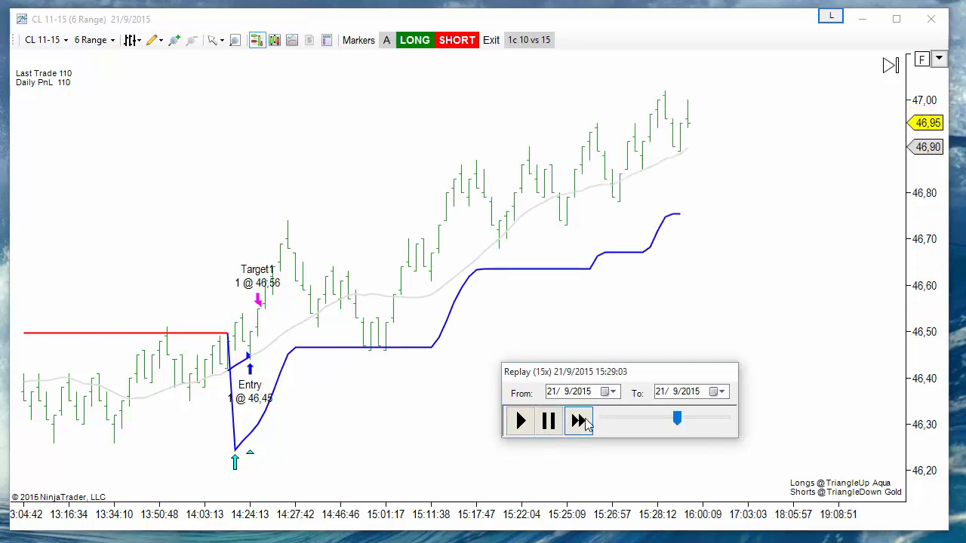
left_click(578, 420)
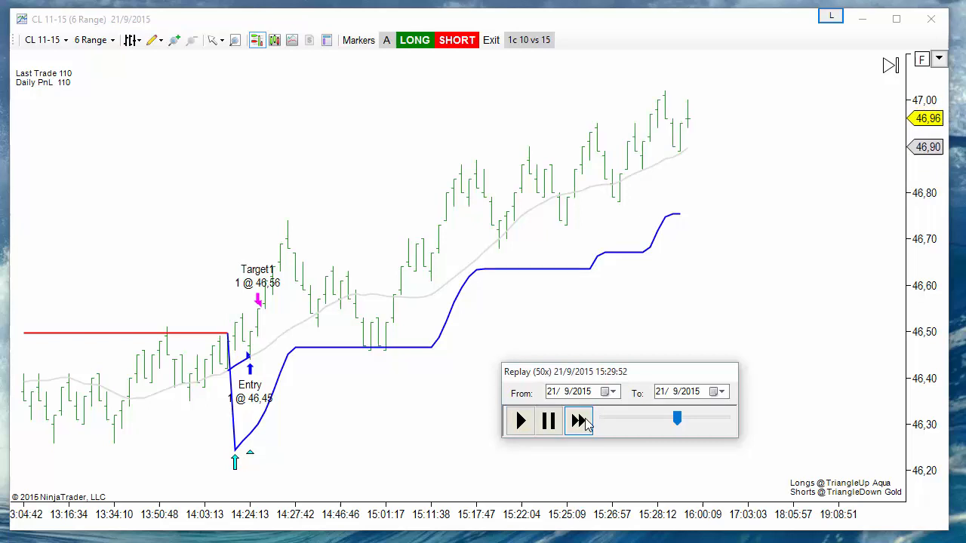
left_click(578, 421)
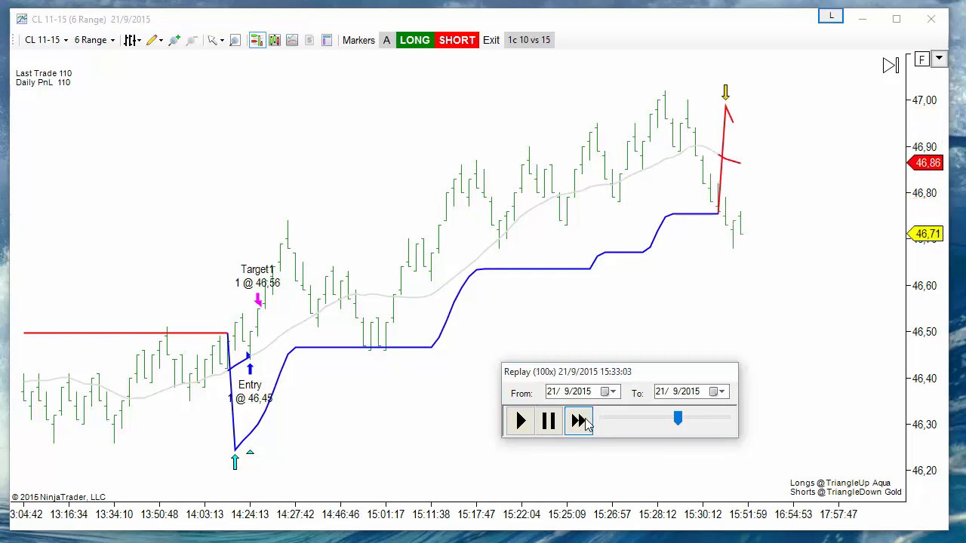